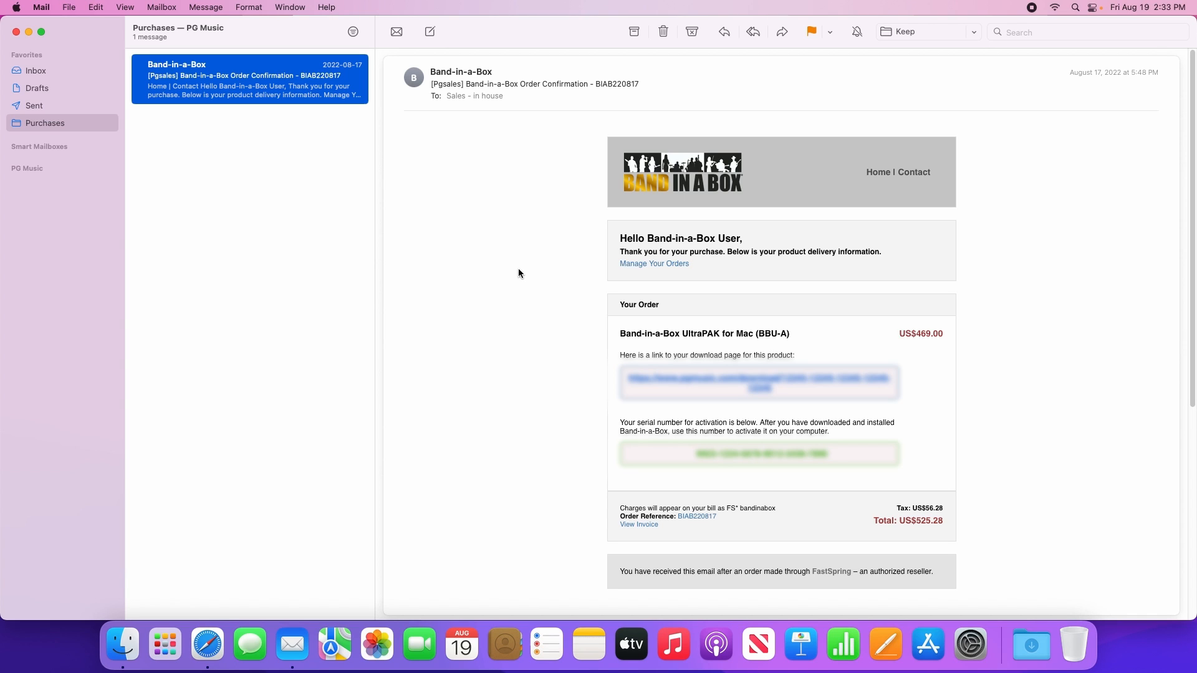
mouse_move(658, 408)
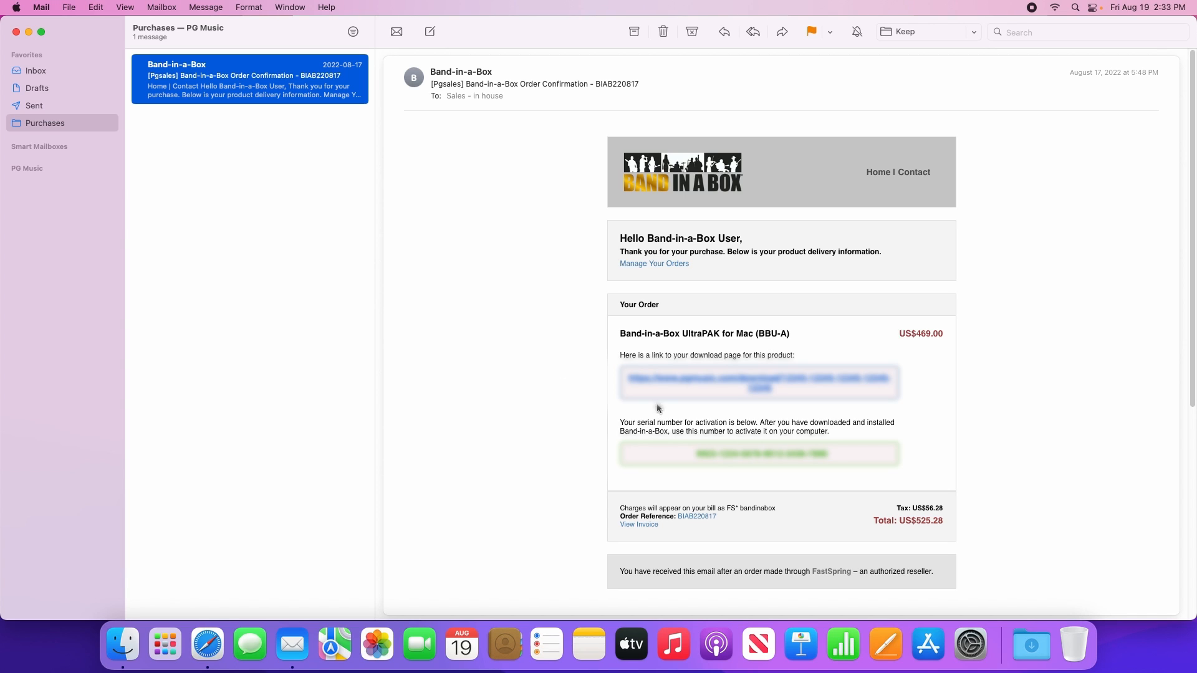
mouse_move(654, 457)
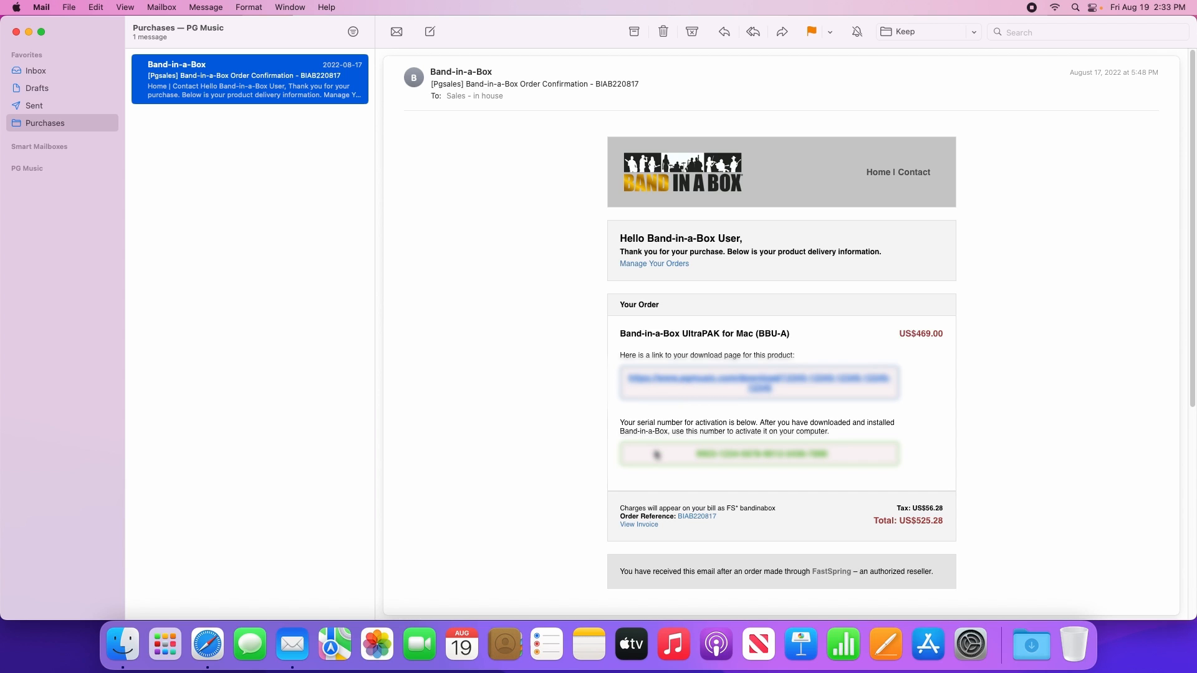
mouse_move(721, 405)
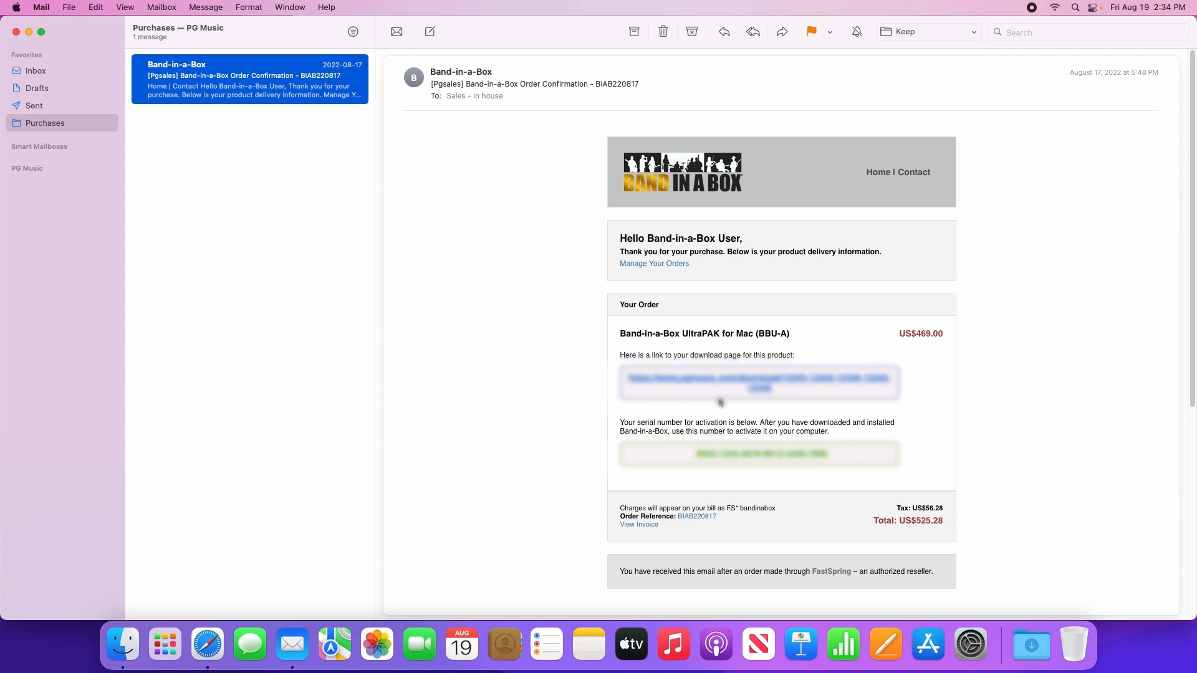
Follow the order email's link to the Band-in-a-Box UltraPAK 2022 for Mac download page
left_click(760, 382)
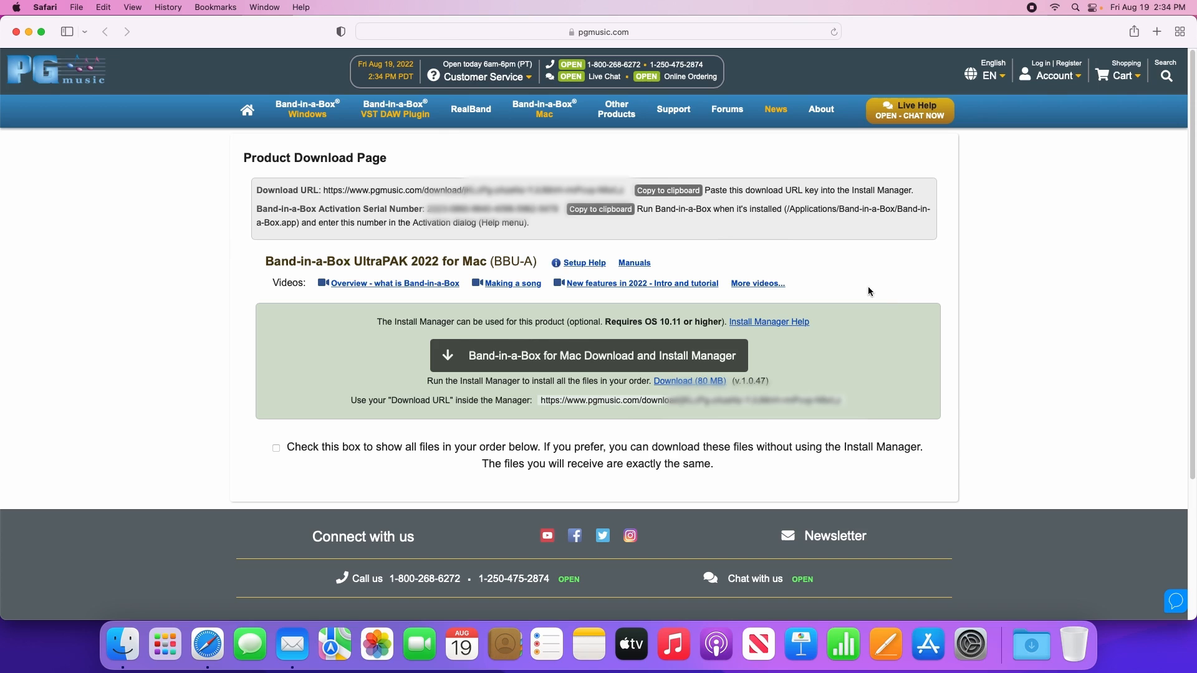
mouse_move(906, 287)
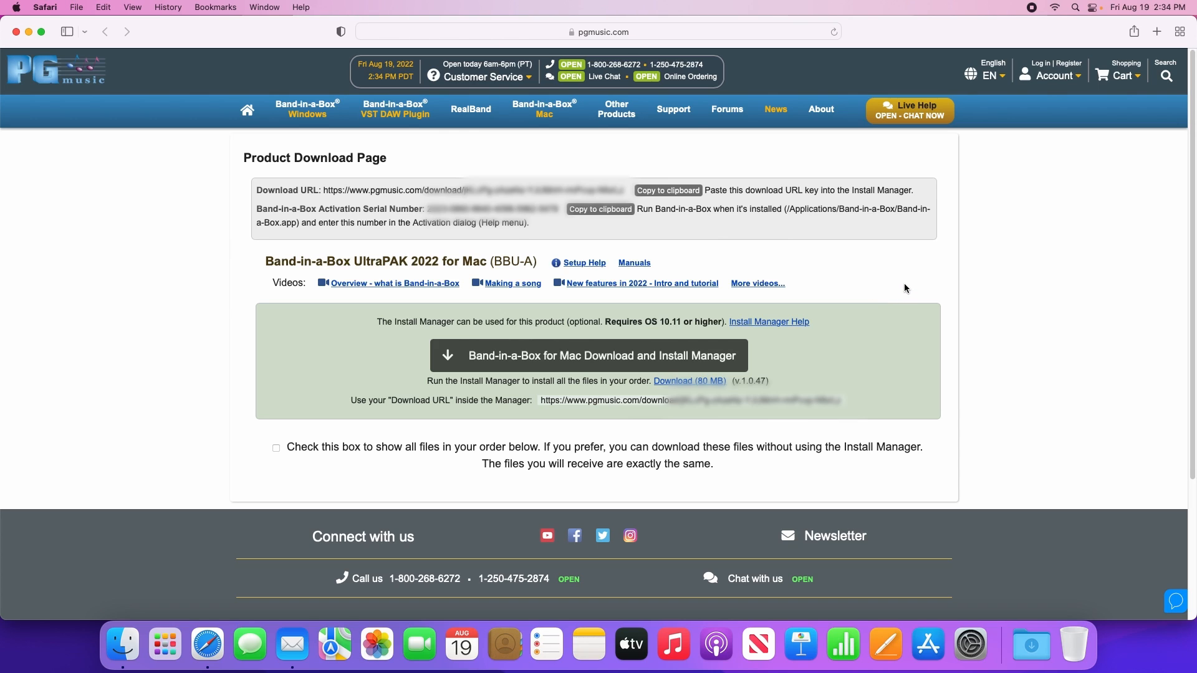
mouse_move(581, 272)
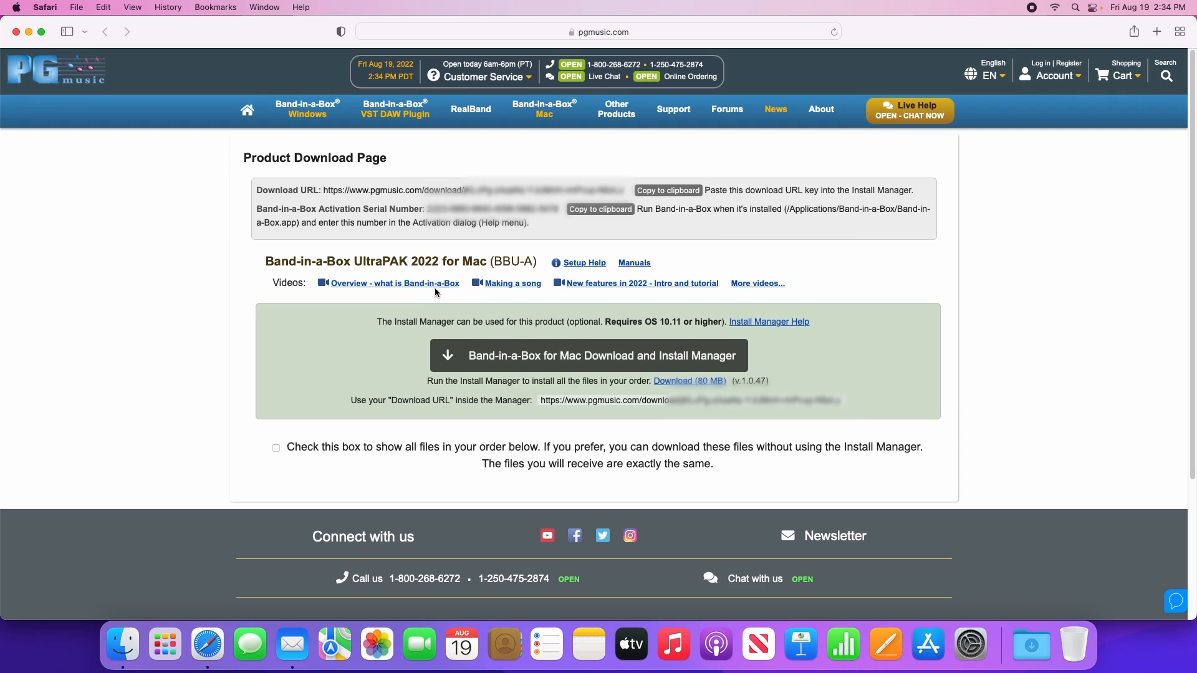
mouse_move(824, 289)
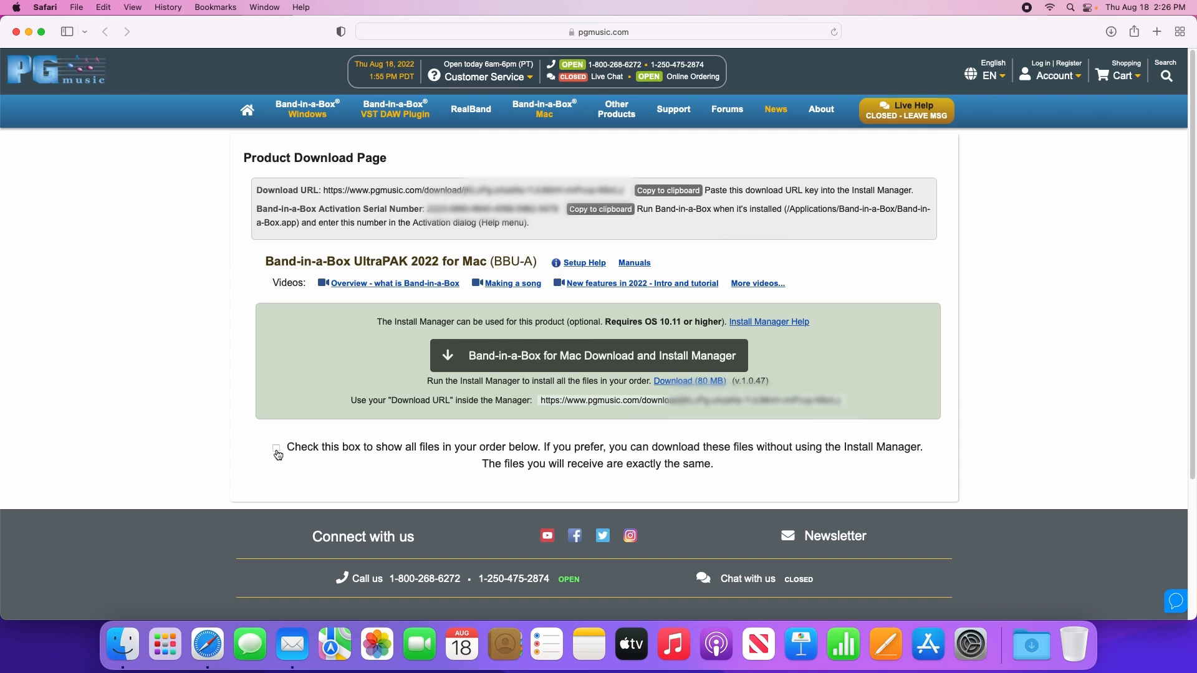
Show all files in the order and download the Band-in-a-Box 2022 Full (Mac) installer
left_click(277, 448)
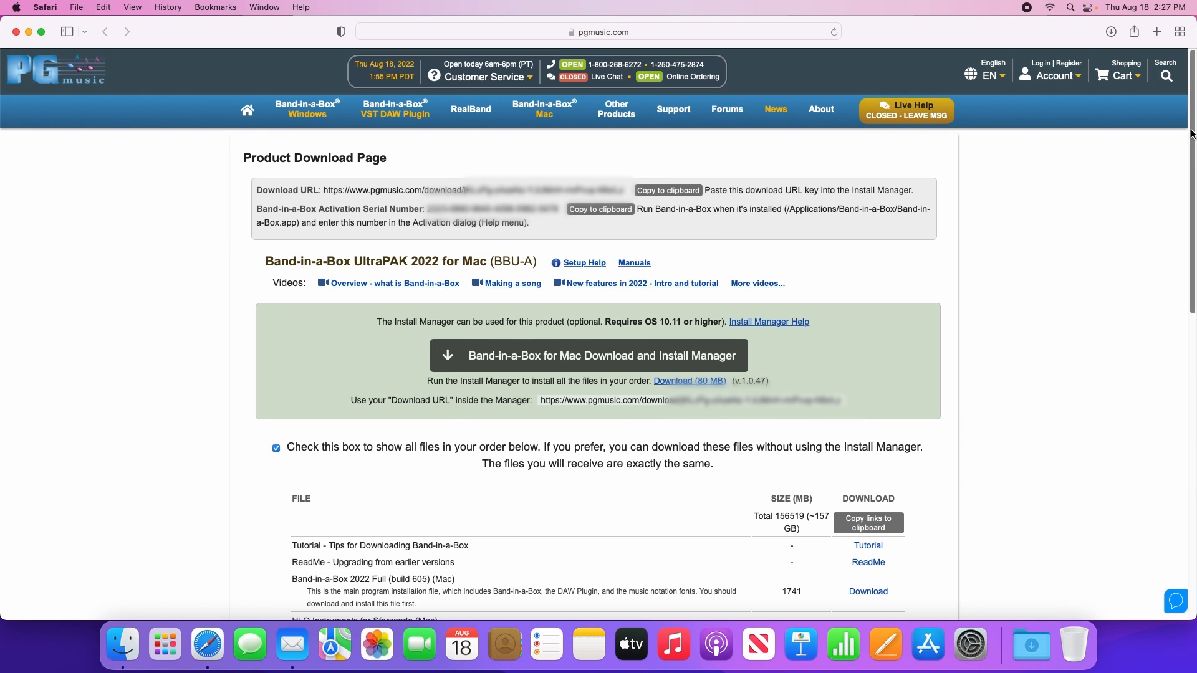
scroll("down", 3)
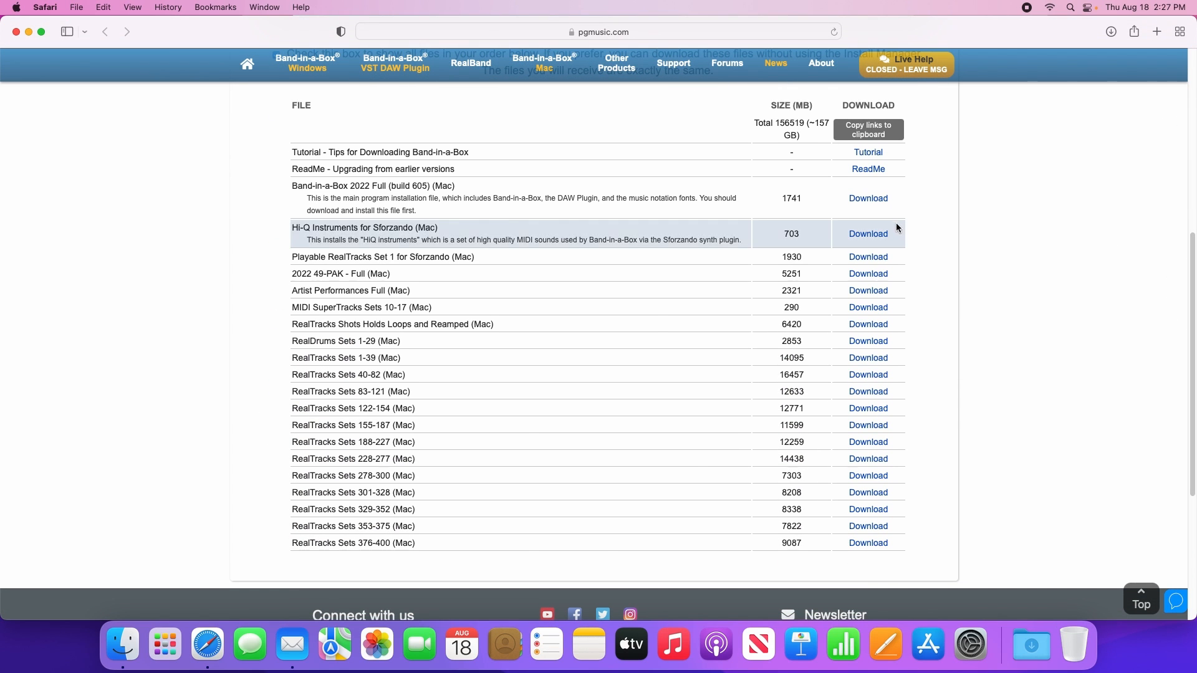
mouse_move(871, 511)
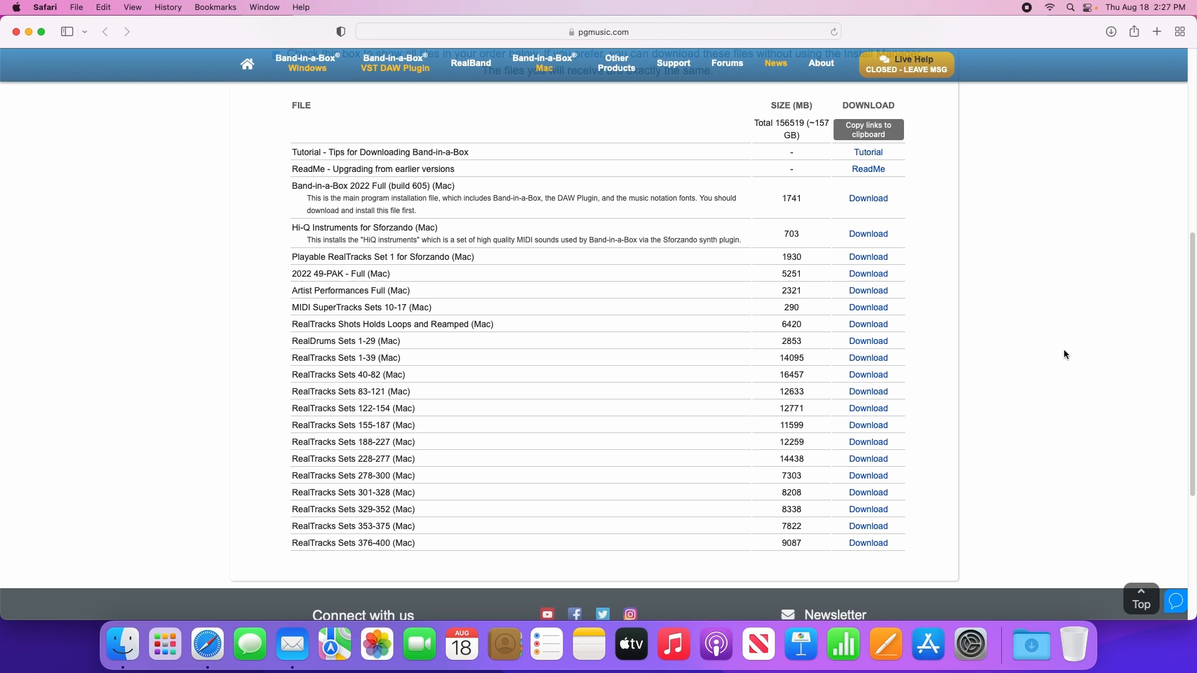
mouse_move(895, 210)
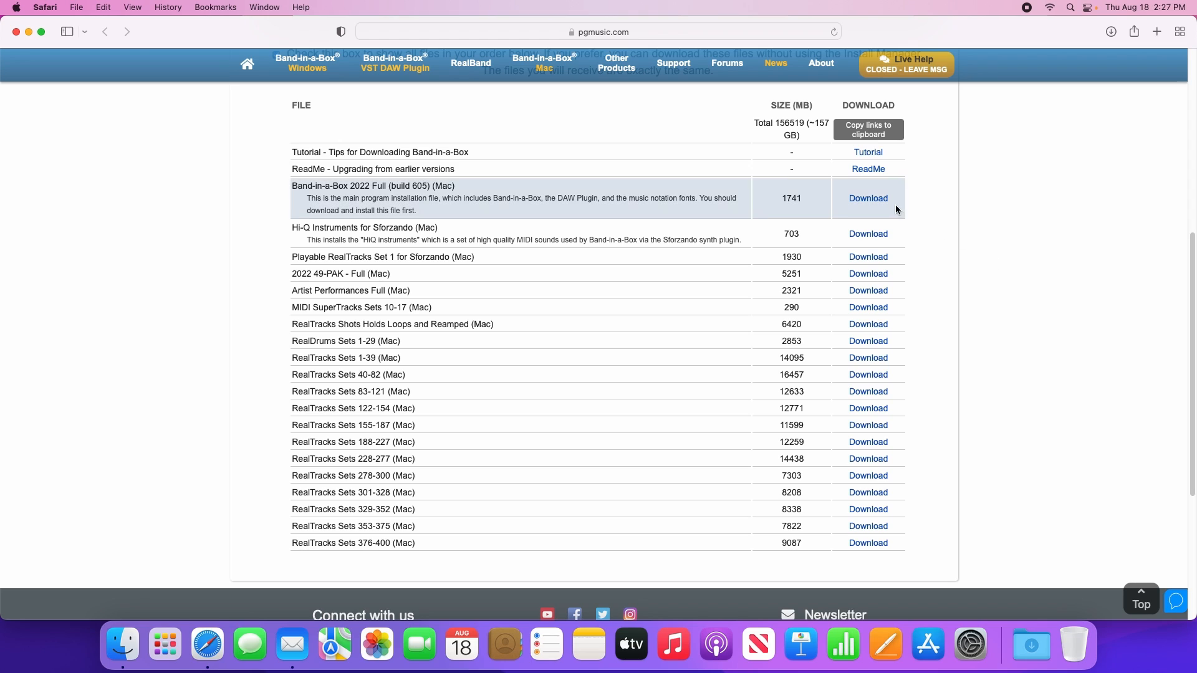
left_click(868, 199)
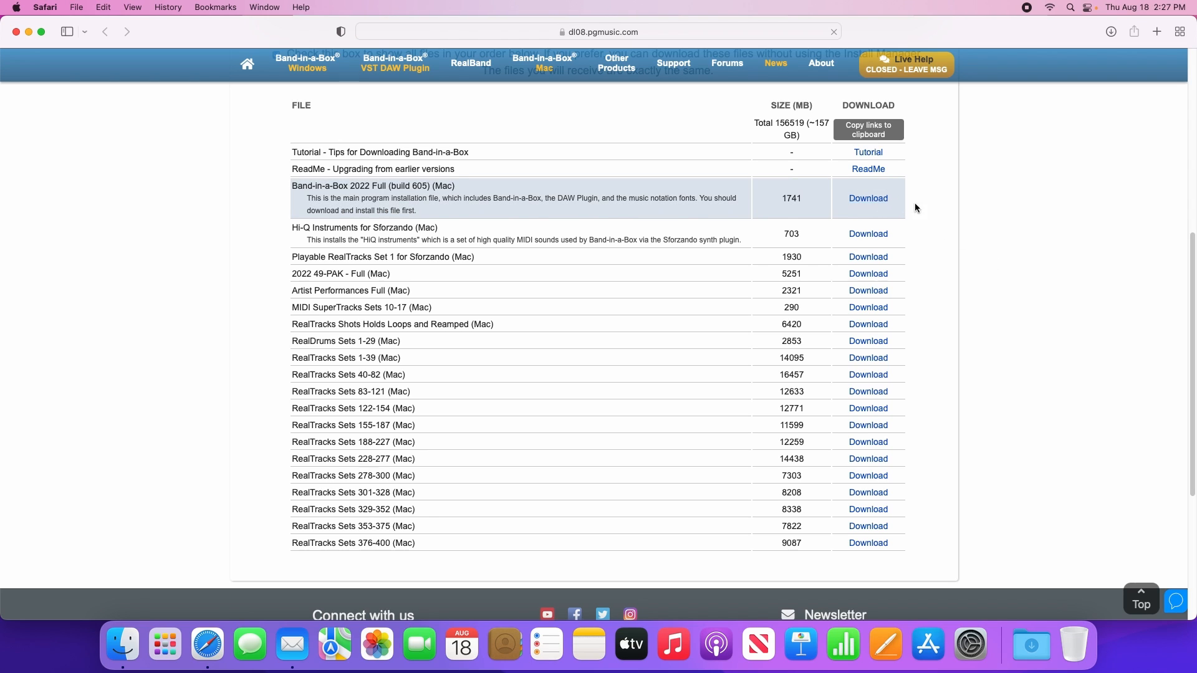
left_click(868, 199)
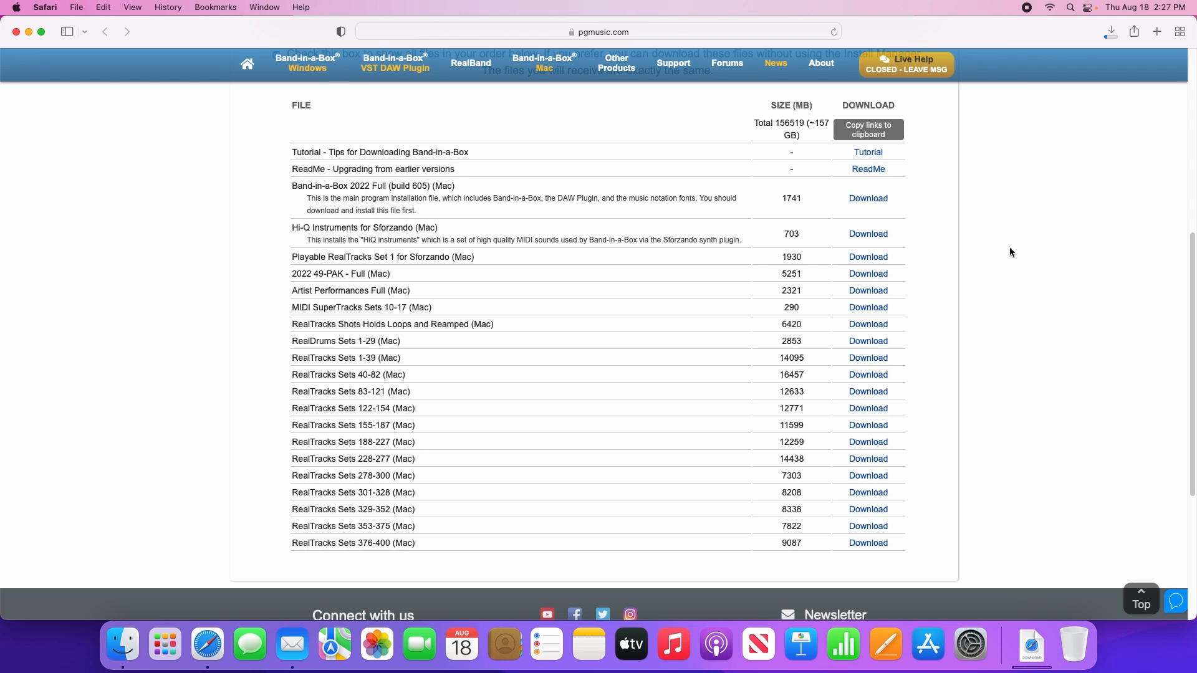
mouse_move(1028, 336)
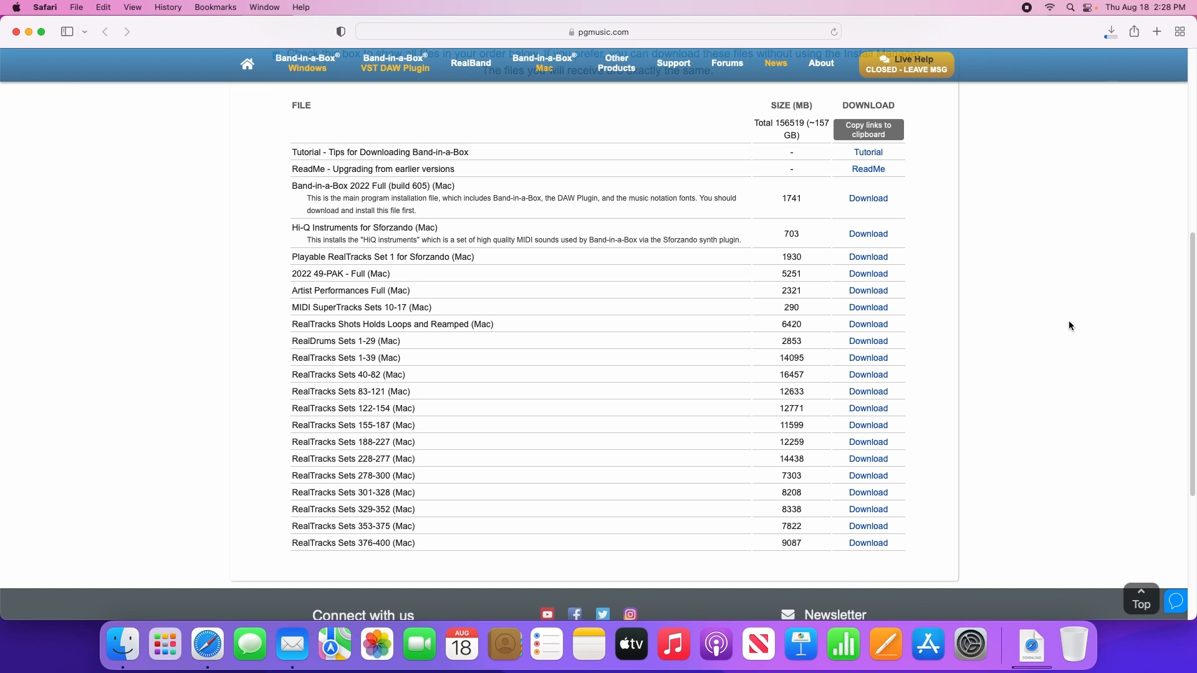
left_click(1110, 32)
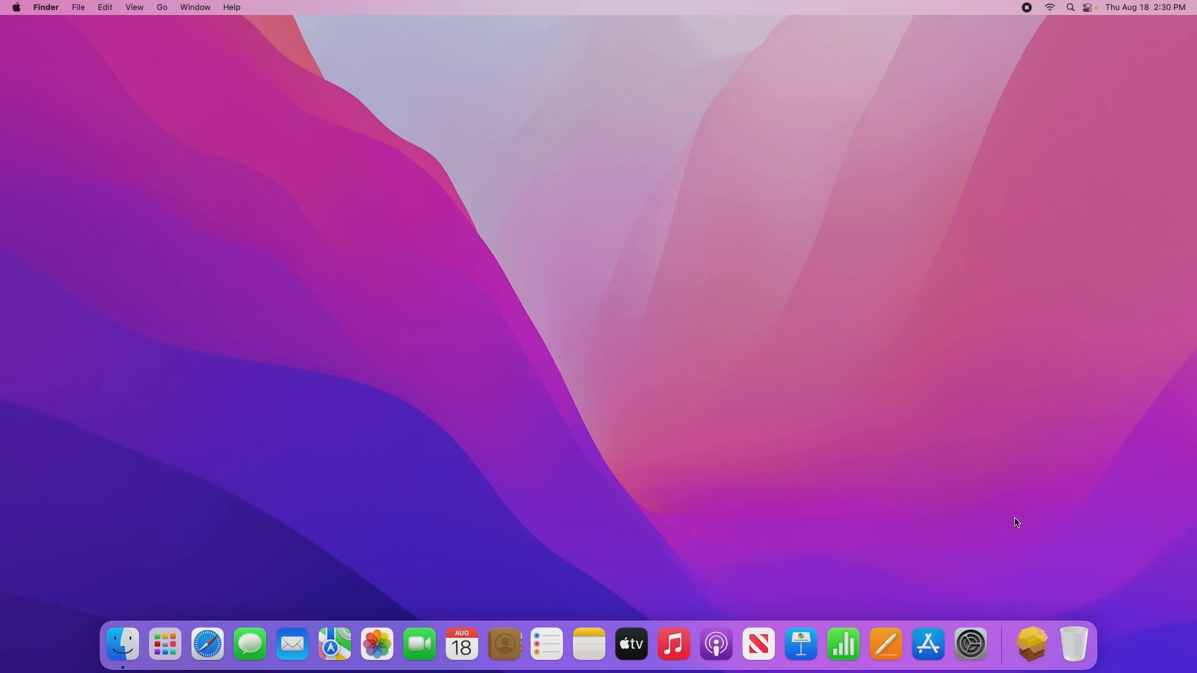
Show the Downloads folder in Finder with bandinabox_2022_full.pkg selected
left_click(1033, 645)
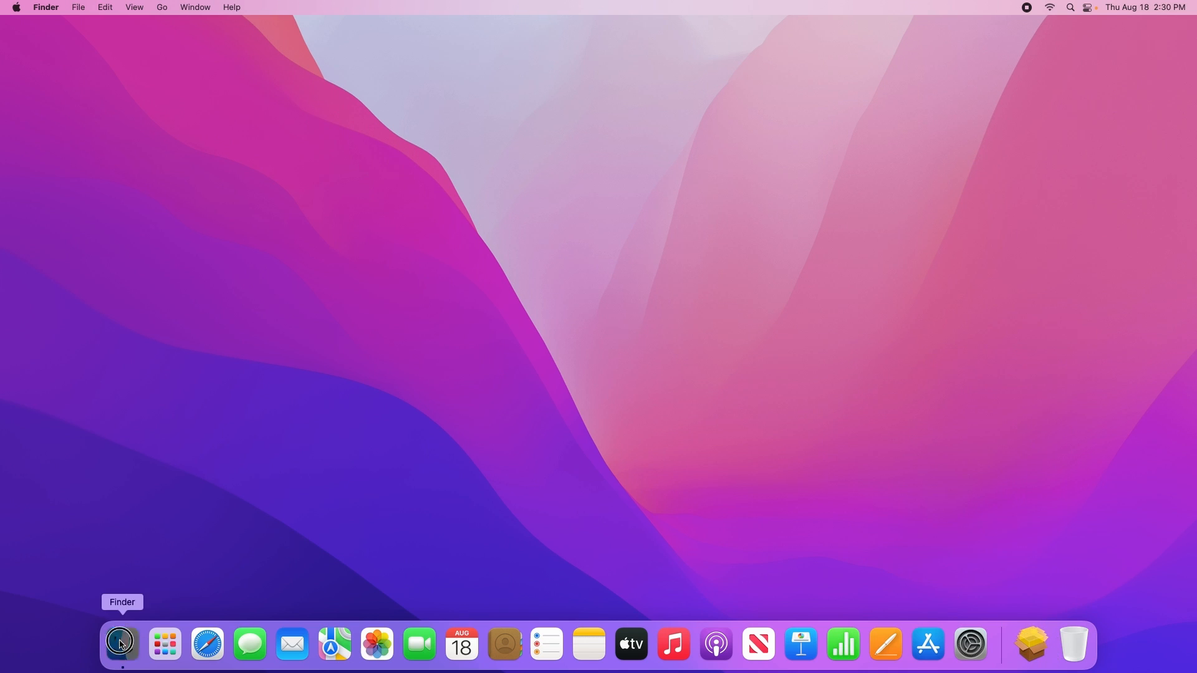
left_click(121, 644)
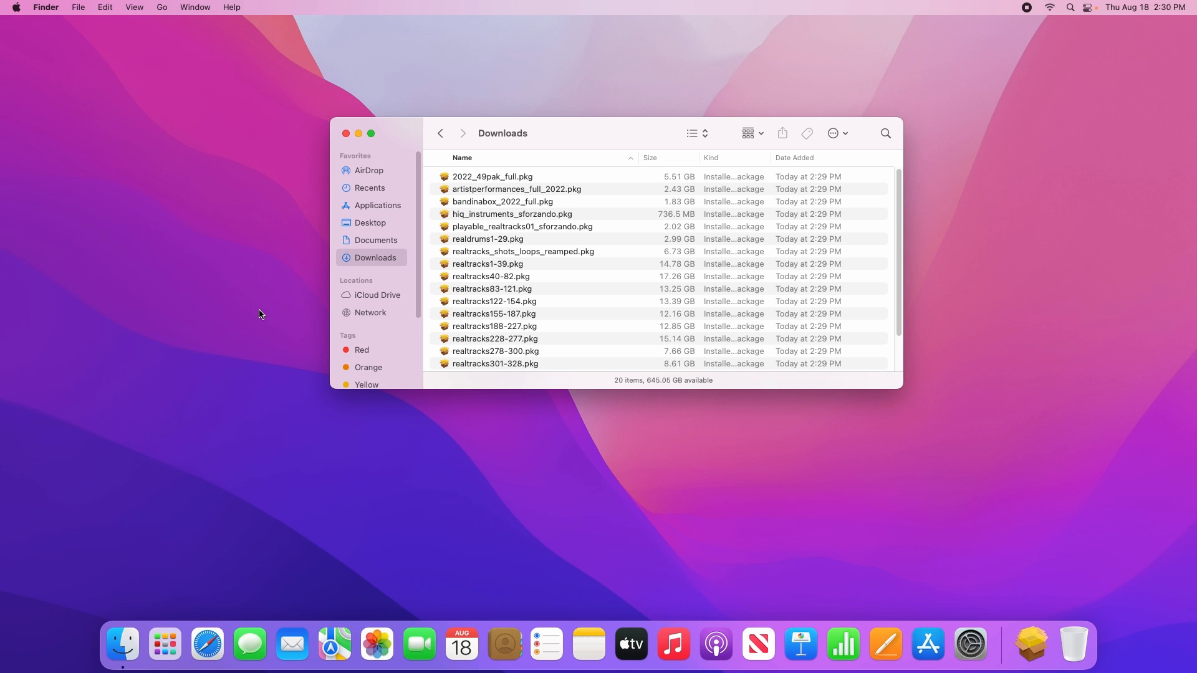
mouse_move(442, 238)
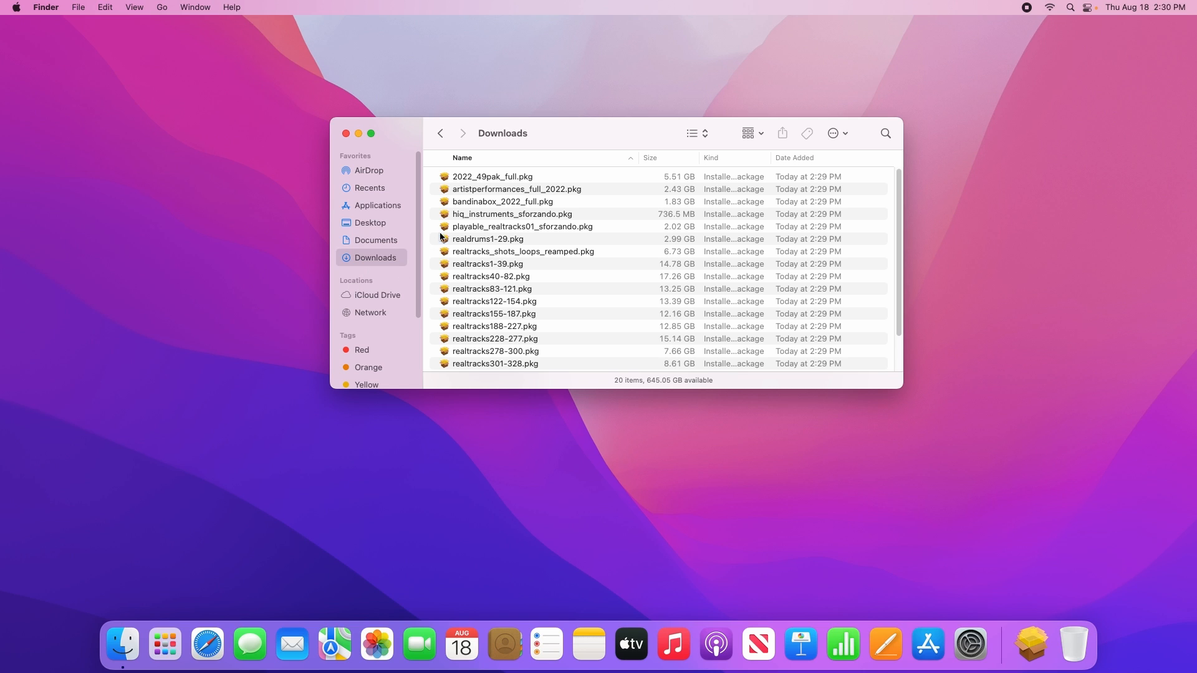
left_click(503, 202)
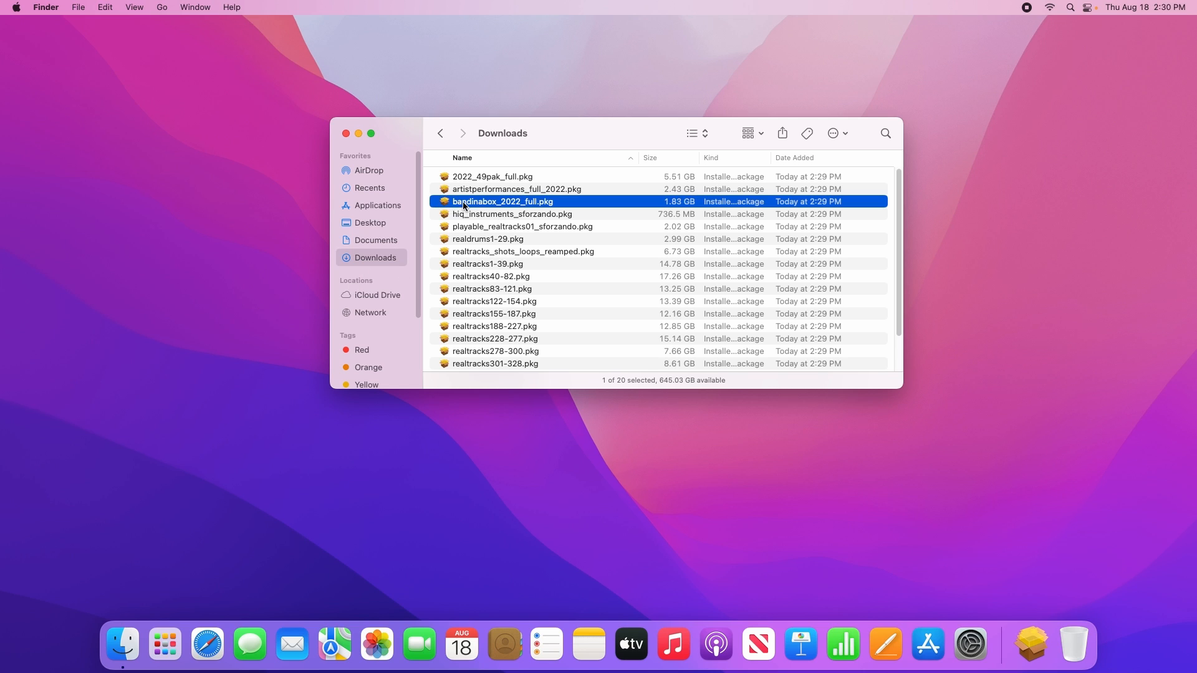
Launch bandinabox_2022_full.pkg and continue through Introduction and Read Me to the license
double_click(501, 202)
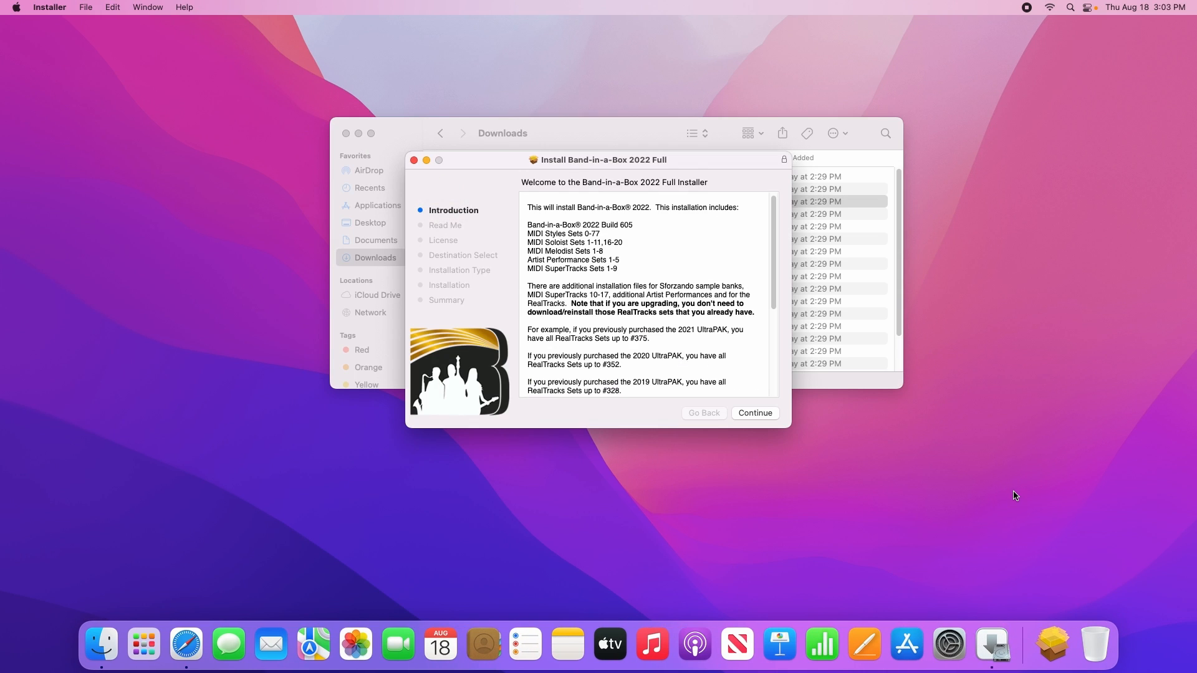
mouse_move(1013, 479)
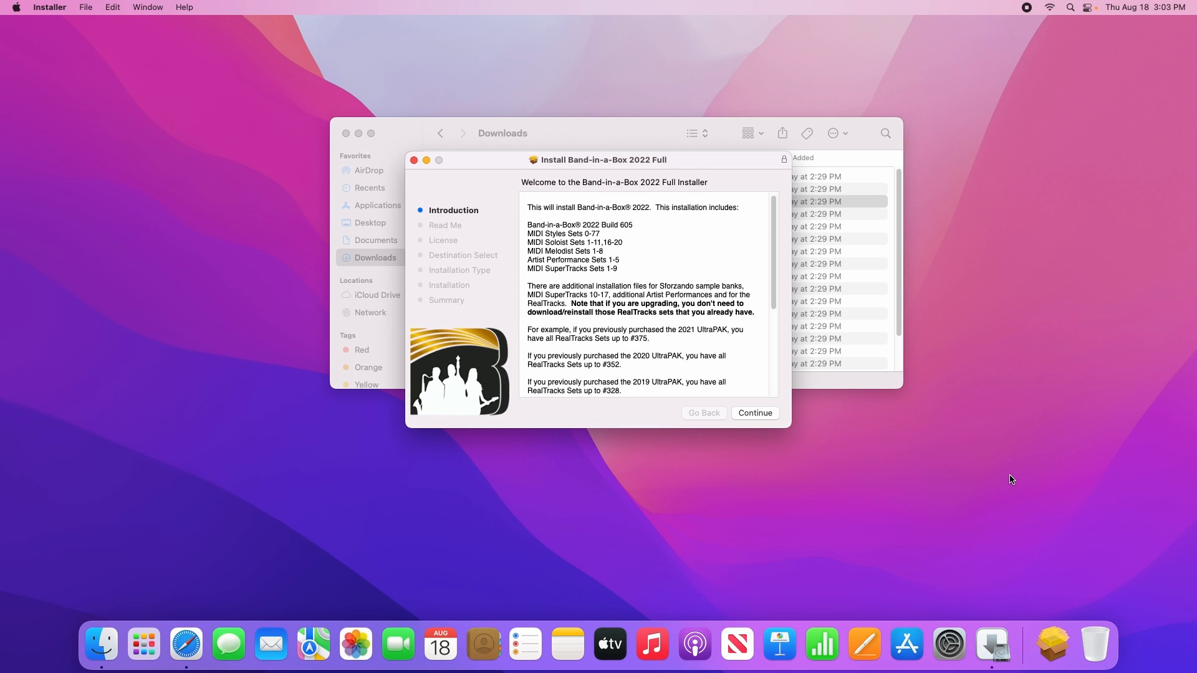
mouse_move(883, 333)
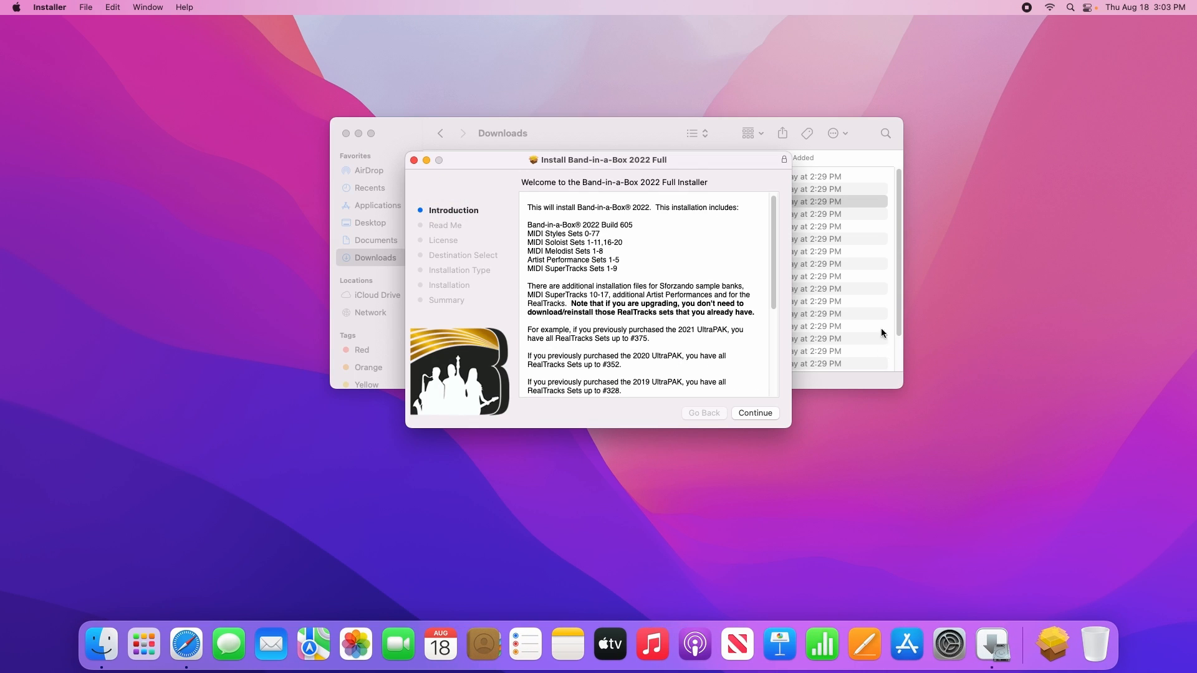
scroll("down", 3)
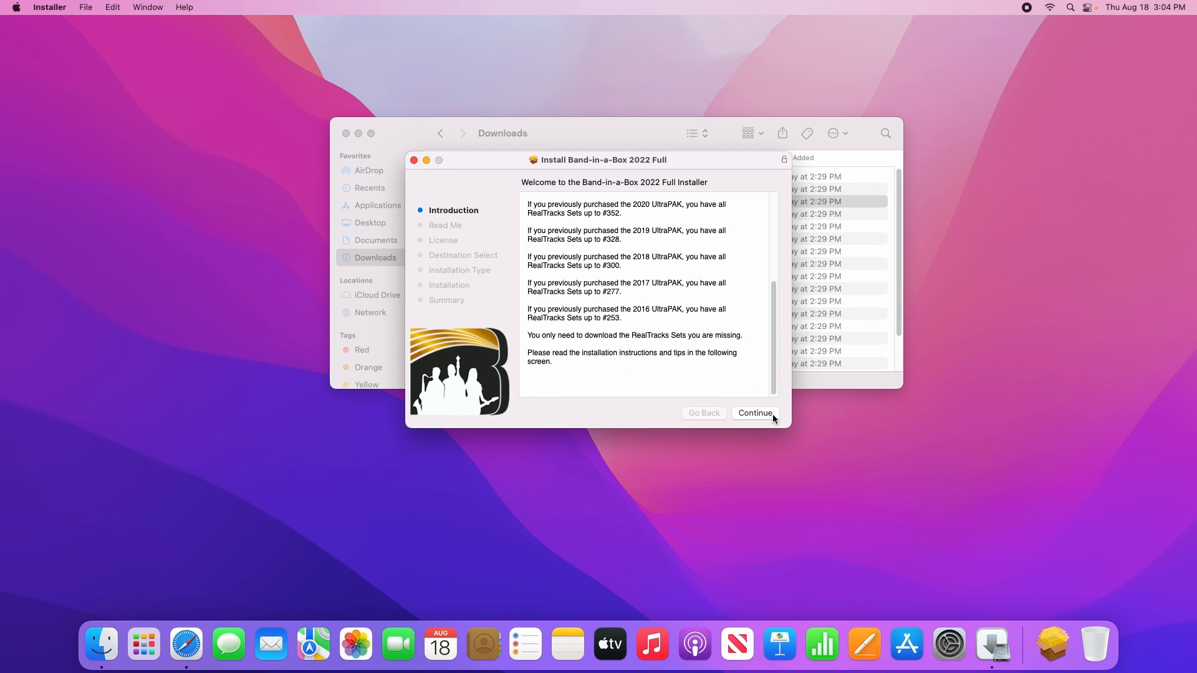
left_click(756, 412)
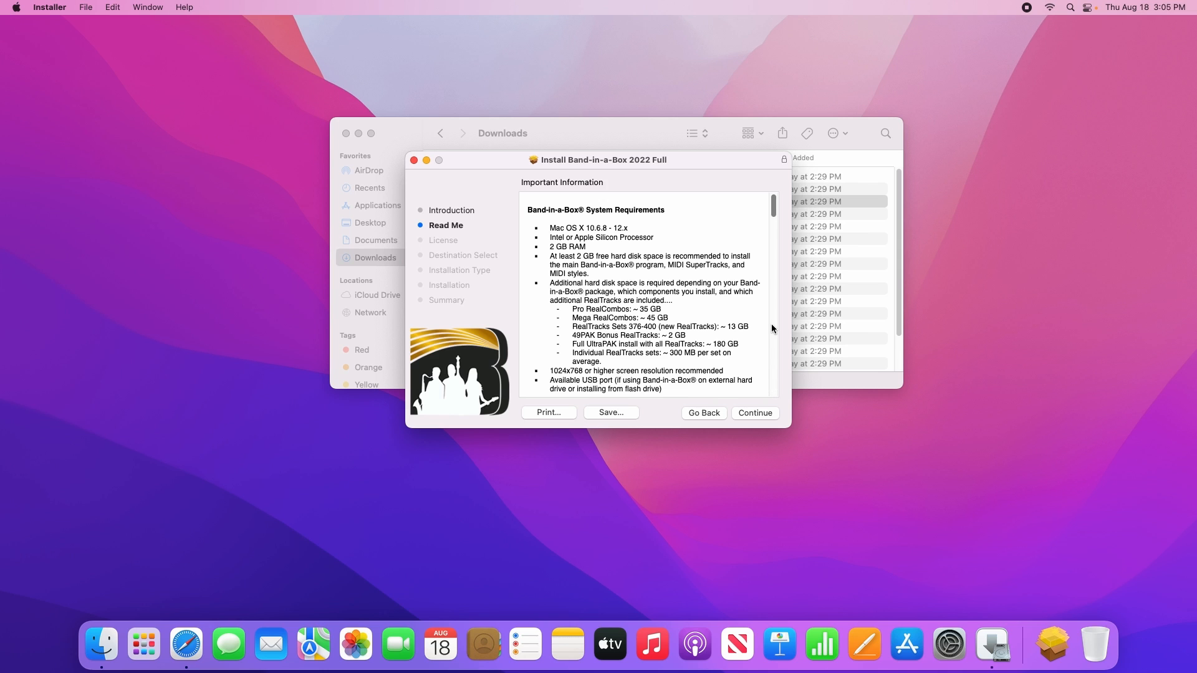
left_click_drag(774, 206, 773, 235)
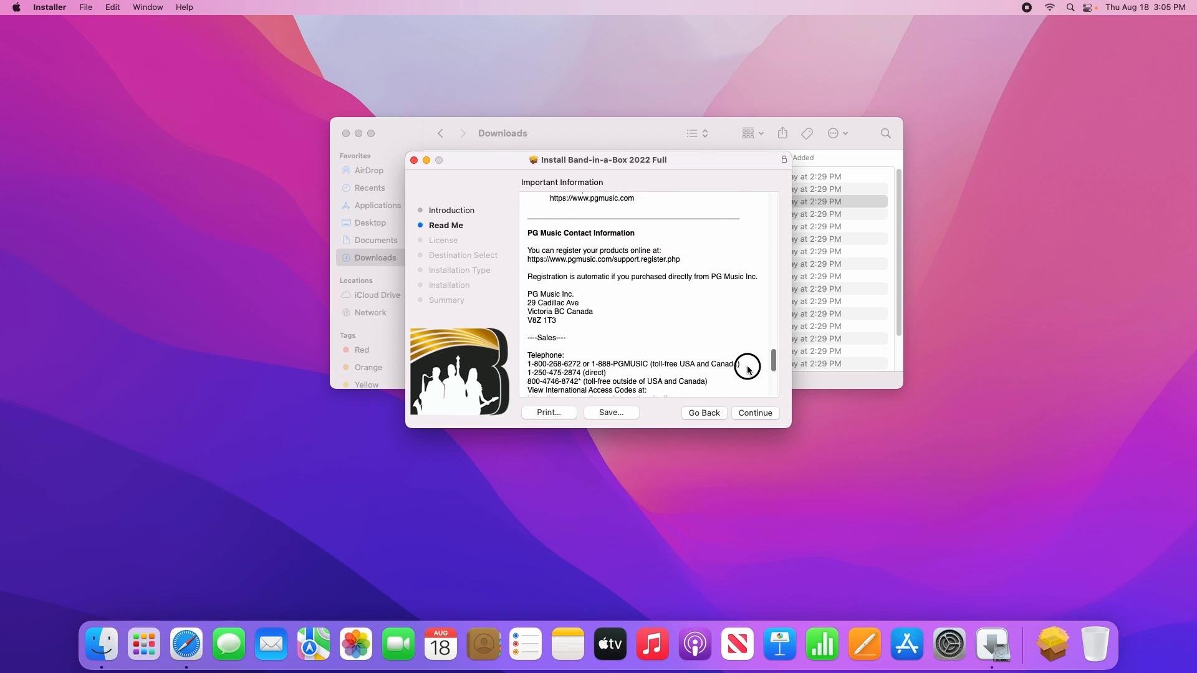
left_click(756, 413)
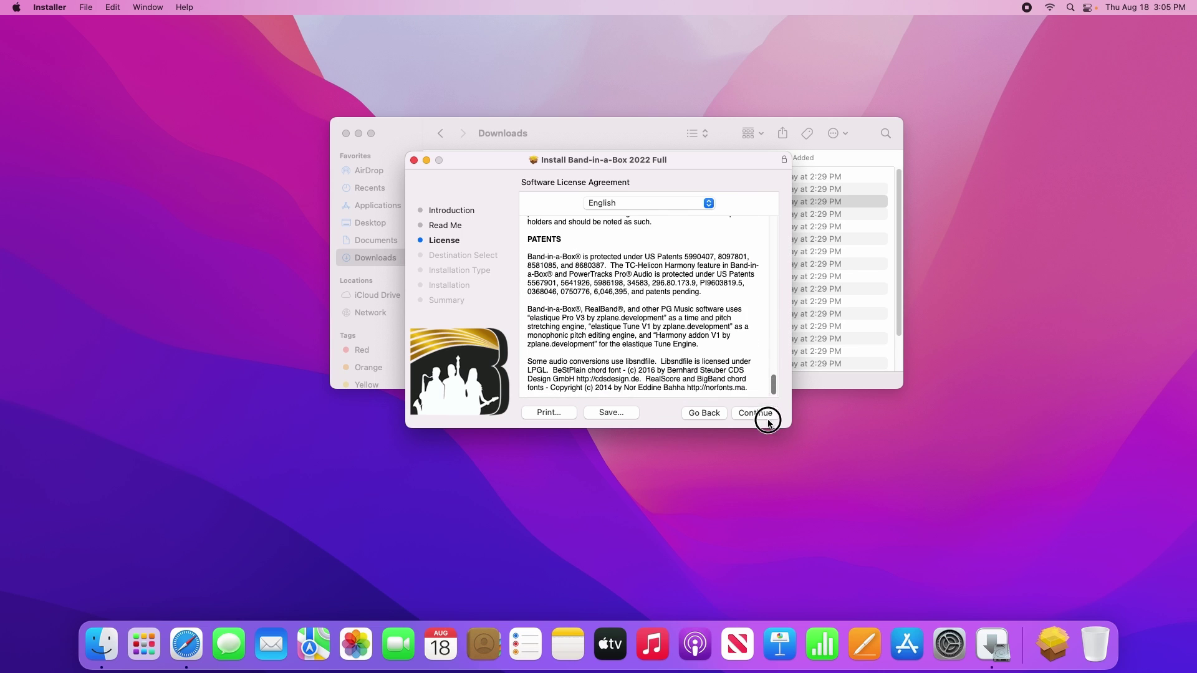
Agree to the license and choose the Monterey disk as the install destination
left_click(756, 413)
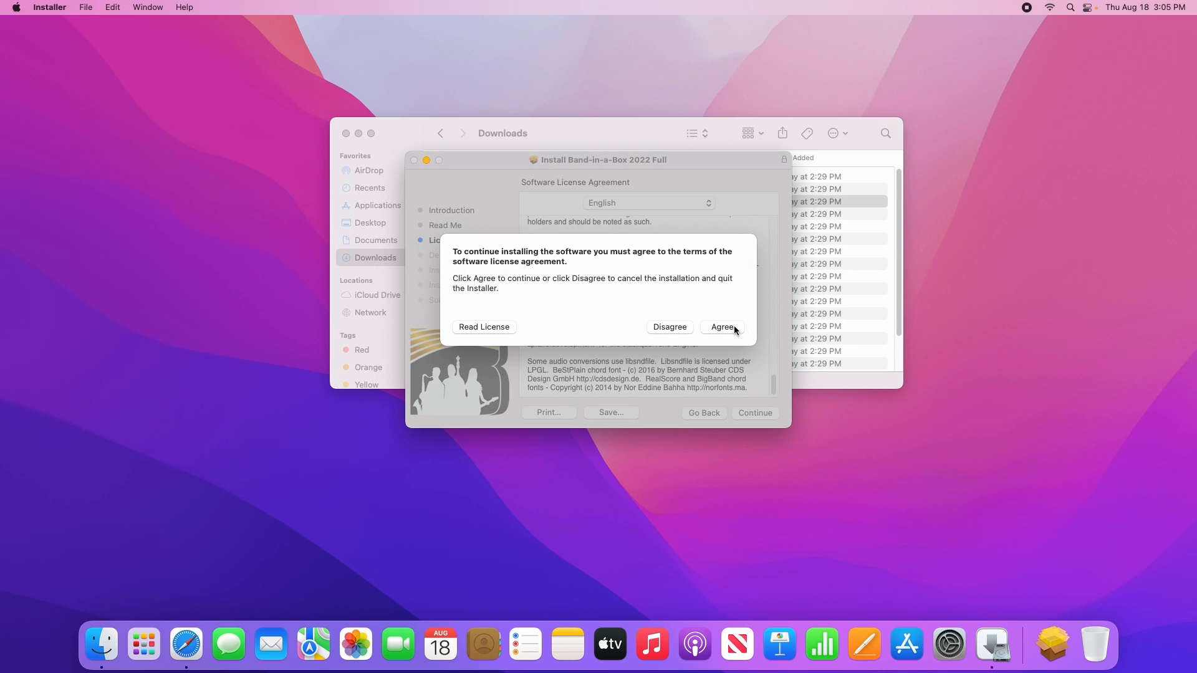
left_click(722, 326)
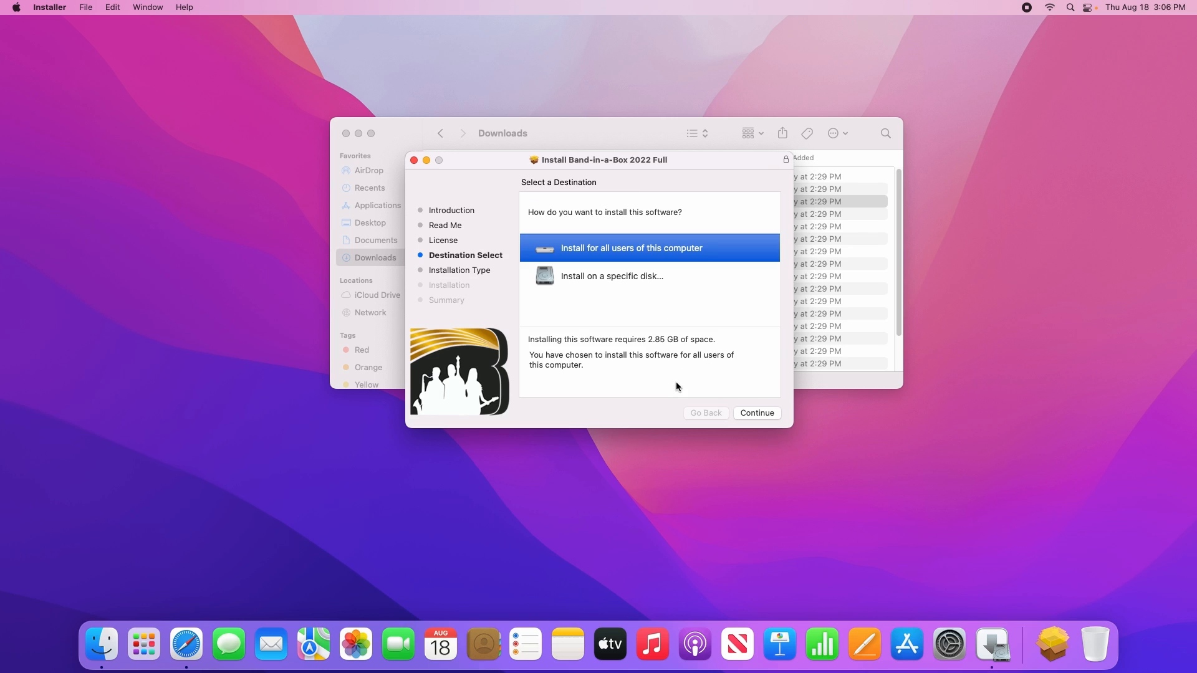
mouse_move(577, 290)
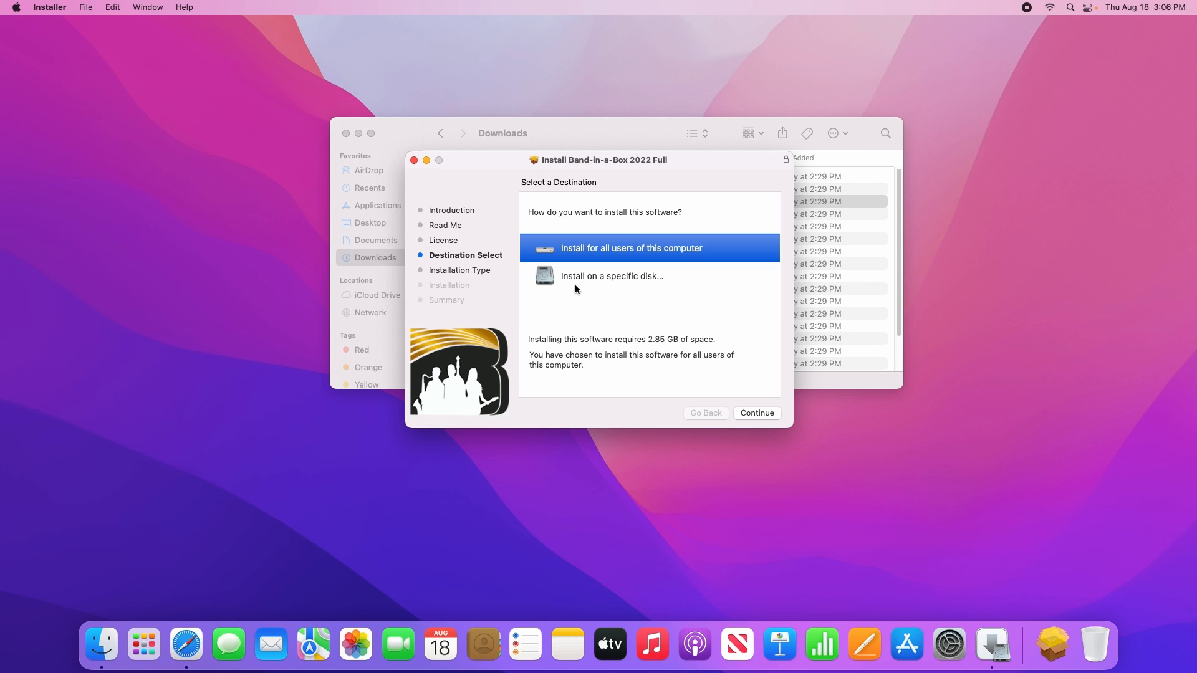
left_click(611, 275)
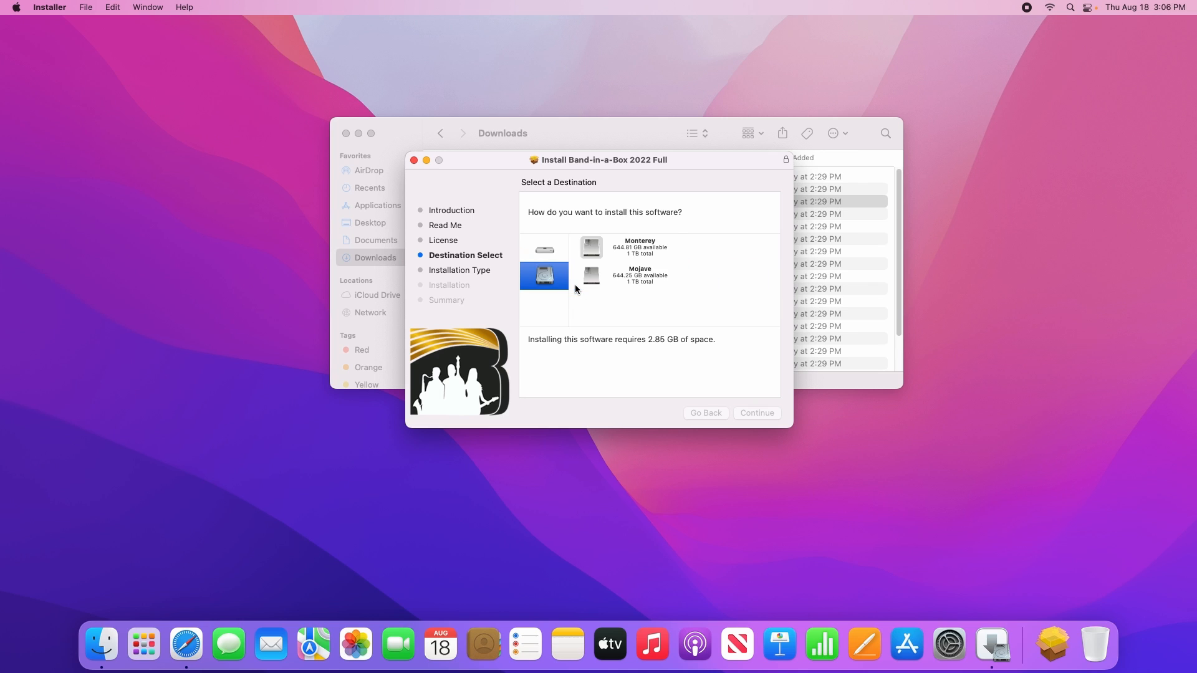
mouse_move(628, 250)
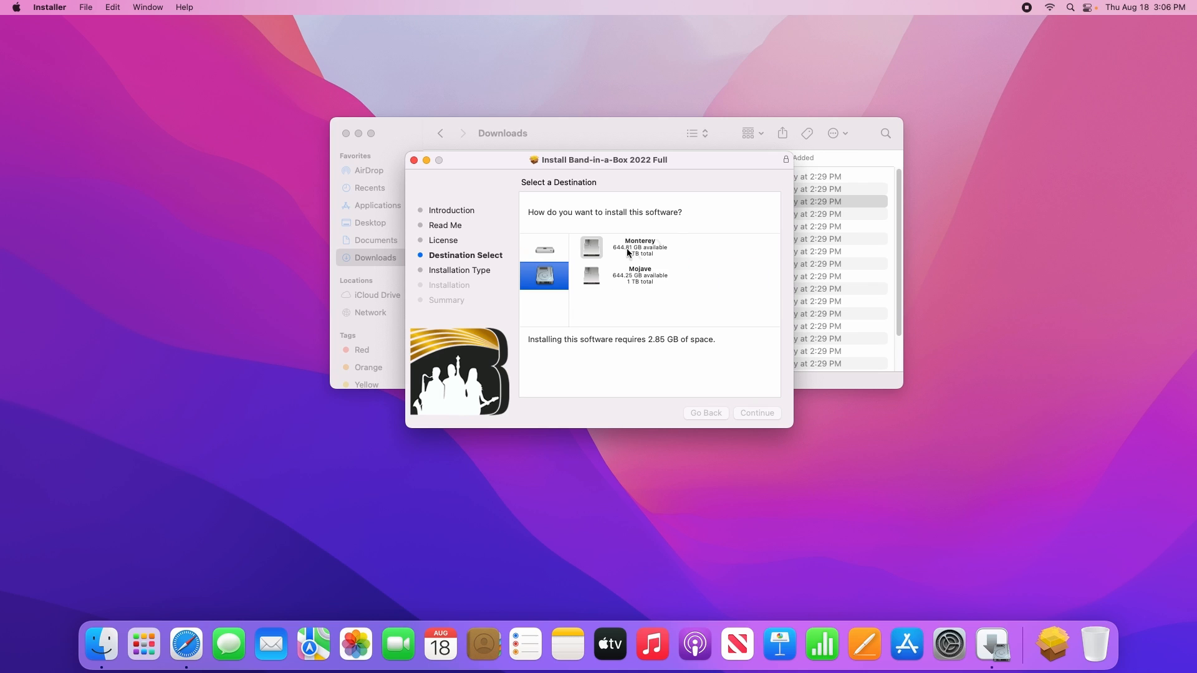
left_click(592, 247)
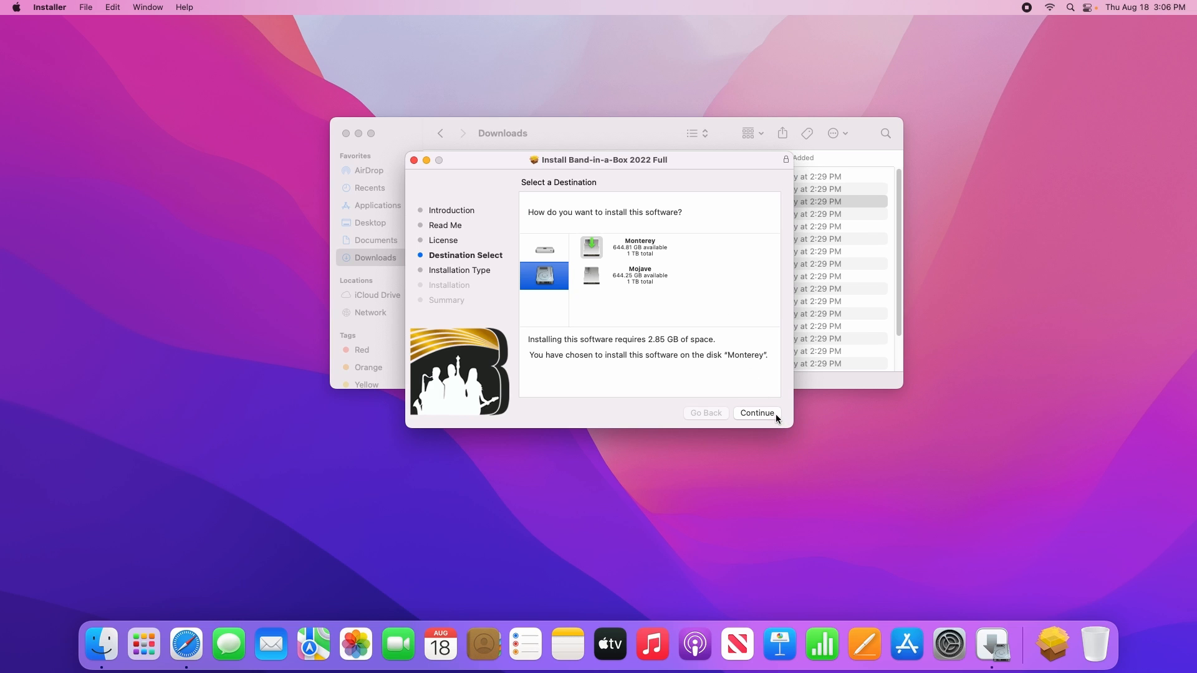
left_click(757, 413)
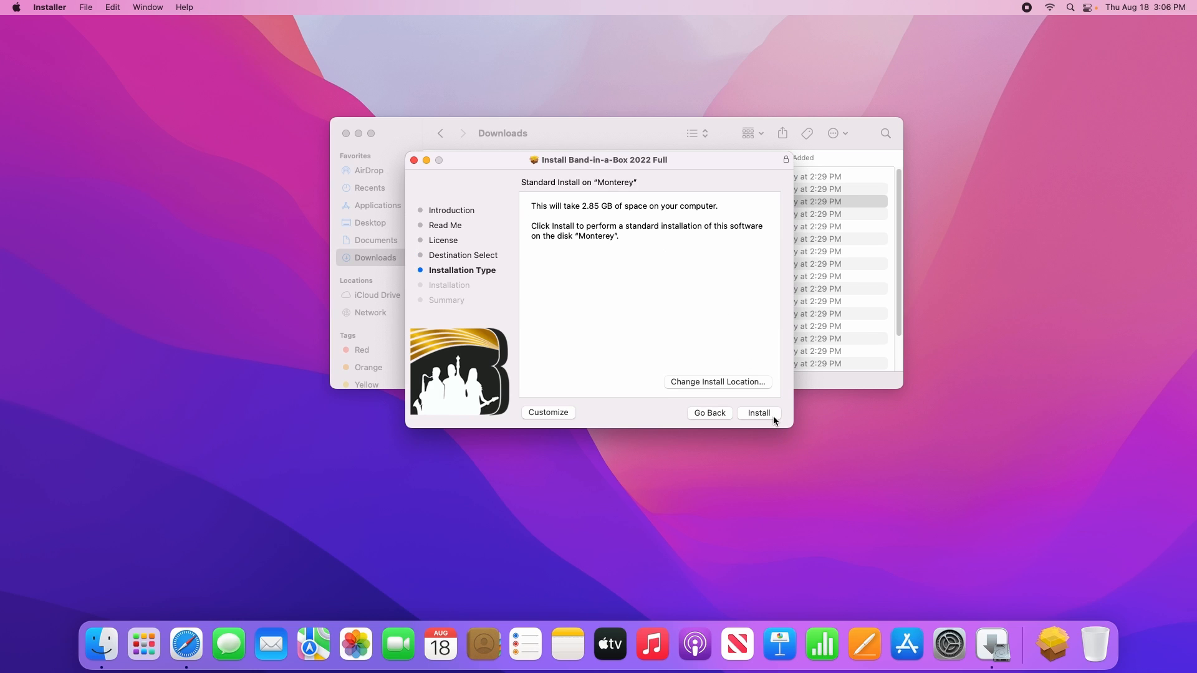
Authorize with the admin password, install Band-in-a-Box 2022 Full, and close the installer
left_click(759, 413)
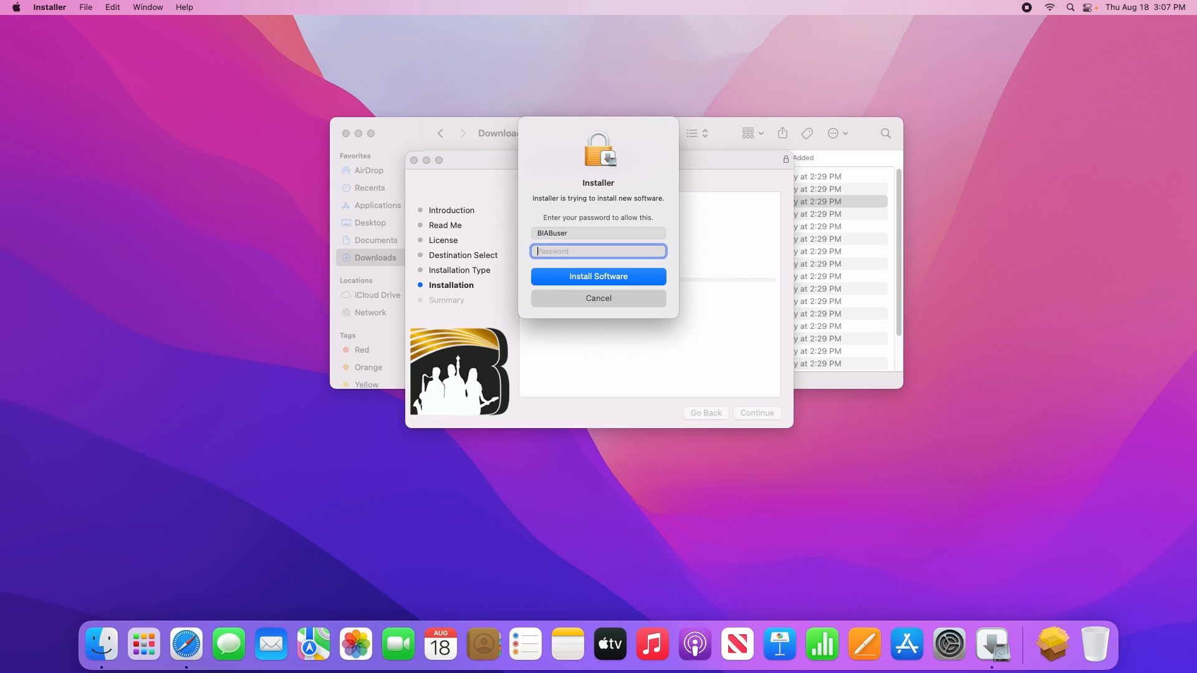
type("••••")
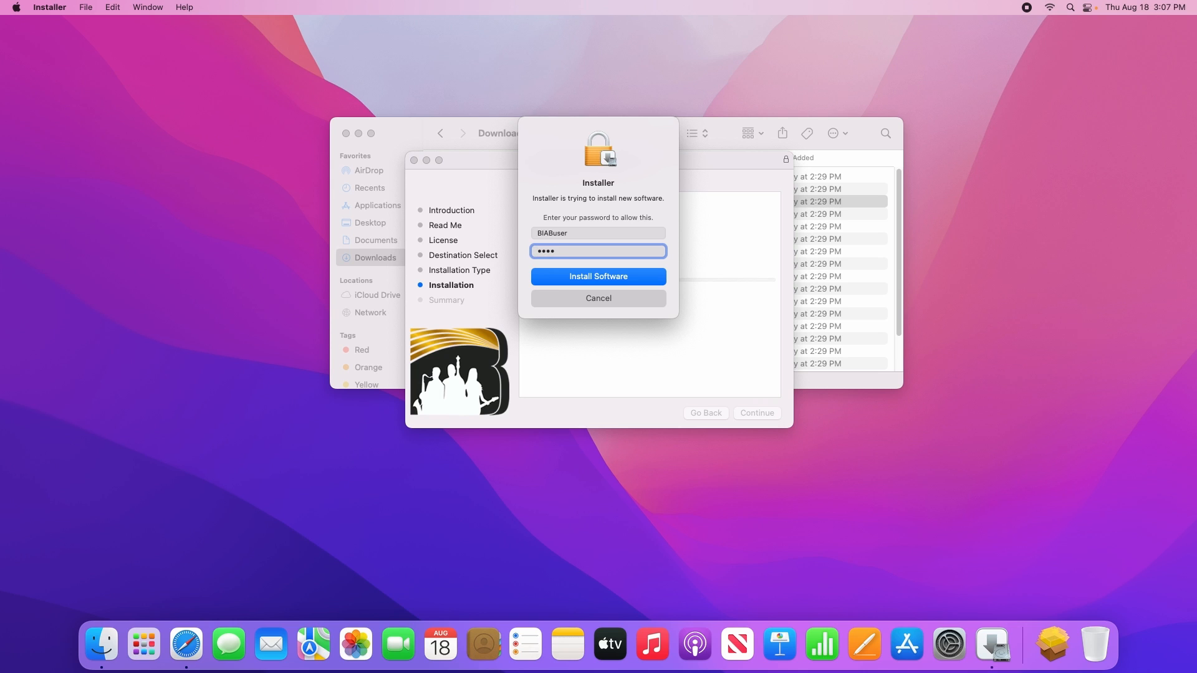
left_click(599, 275)
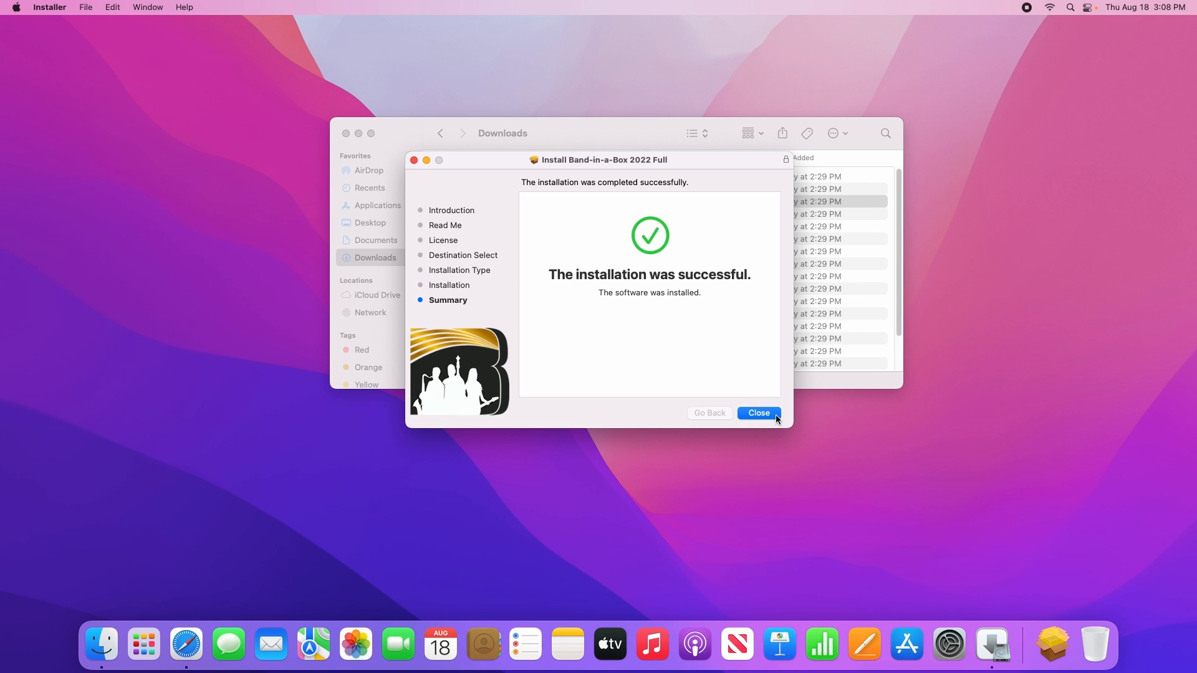
left_click(758, 413)
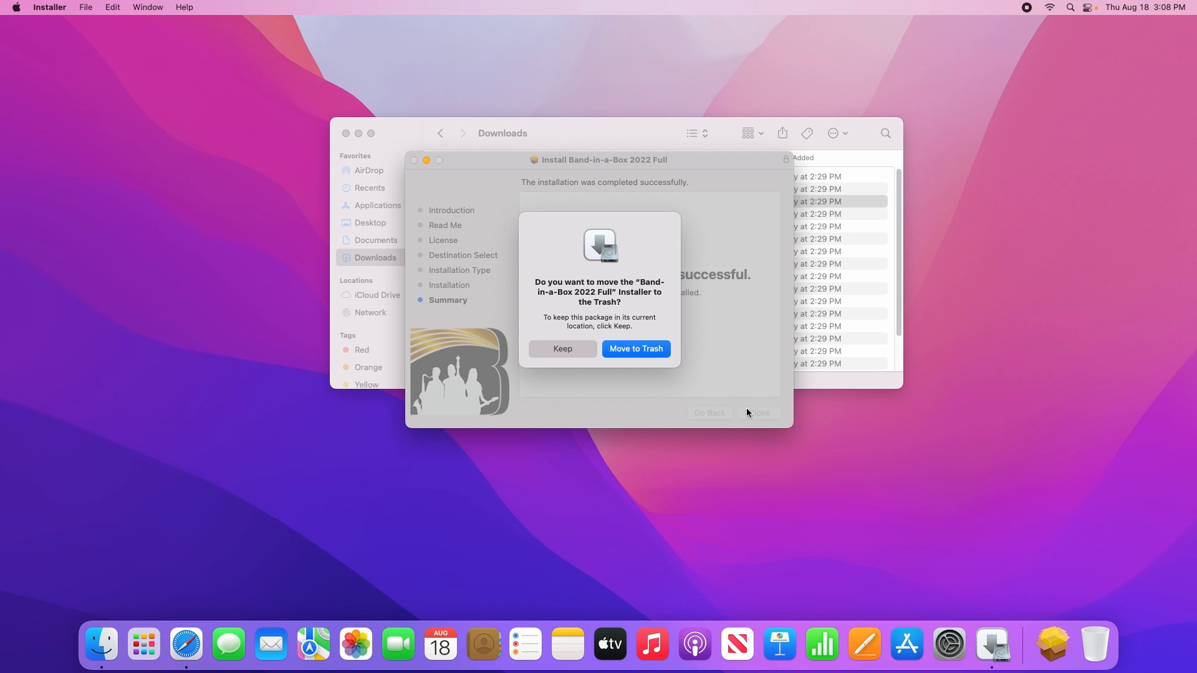
mouse_move(571, 389)
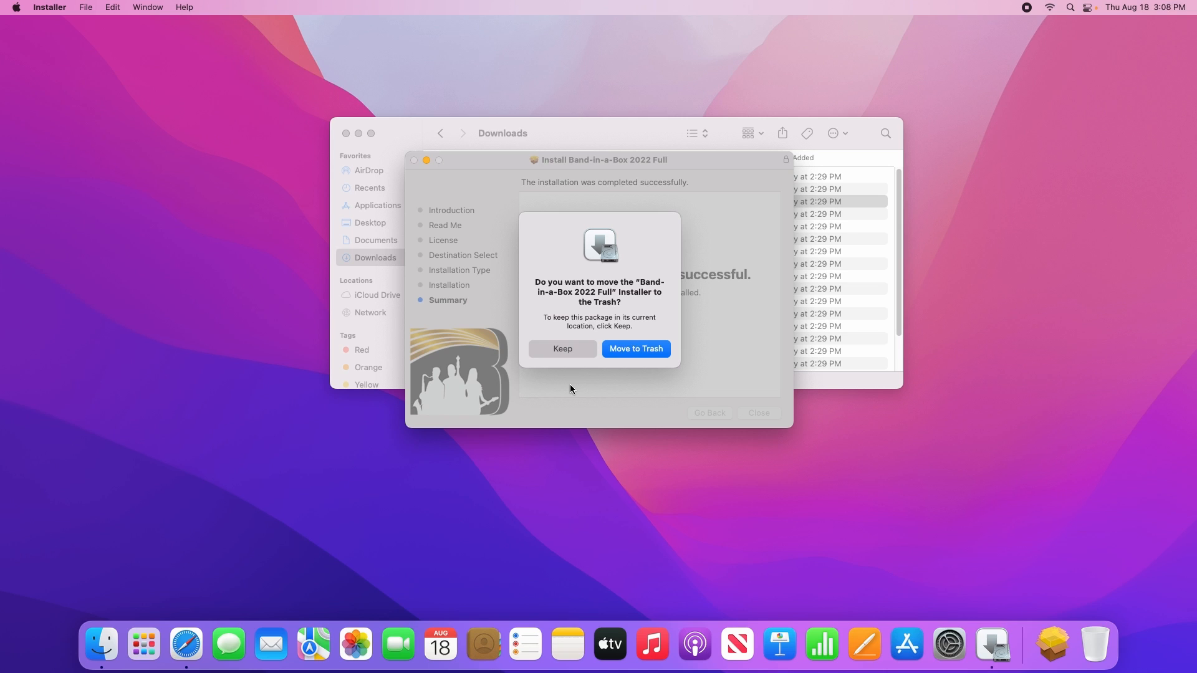
mouse_move(571, 387)
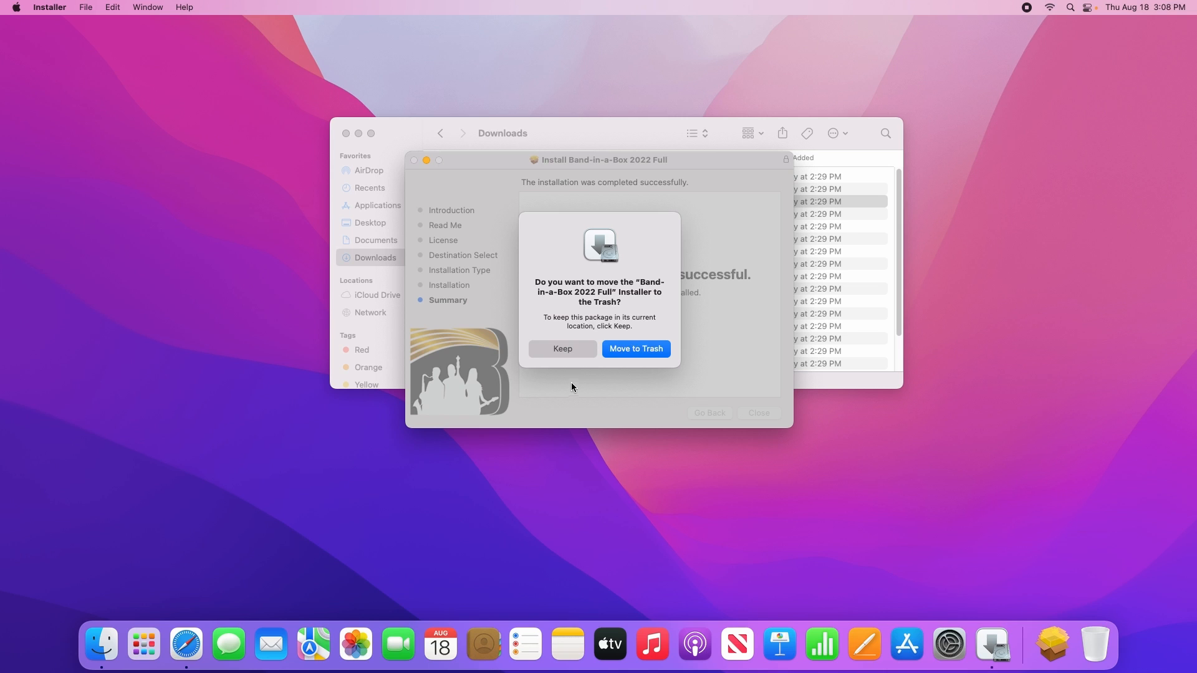
Keep the Band-in-a-Box 2022 Full installer package instead of trashing it
left_click(563, 349)
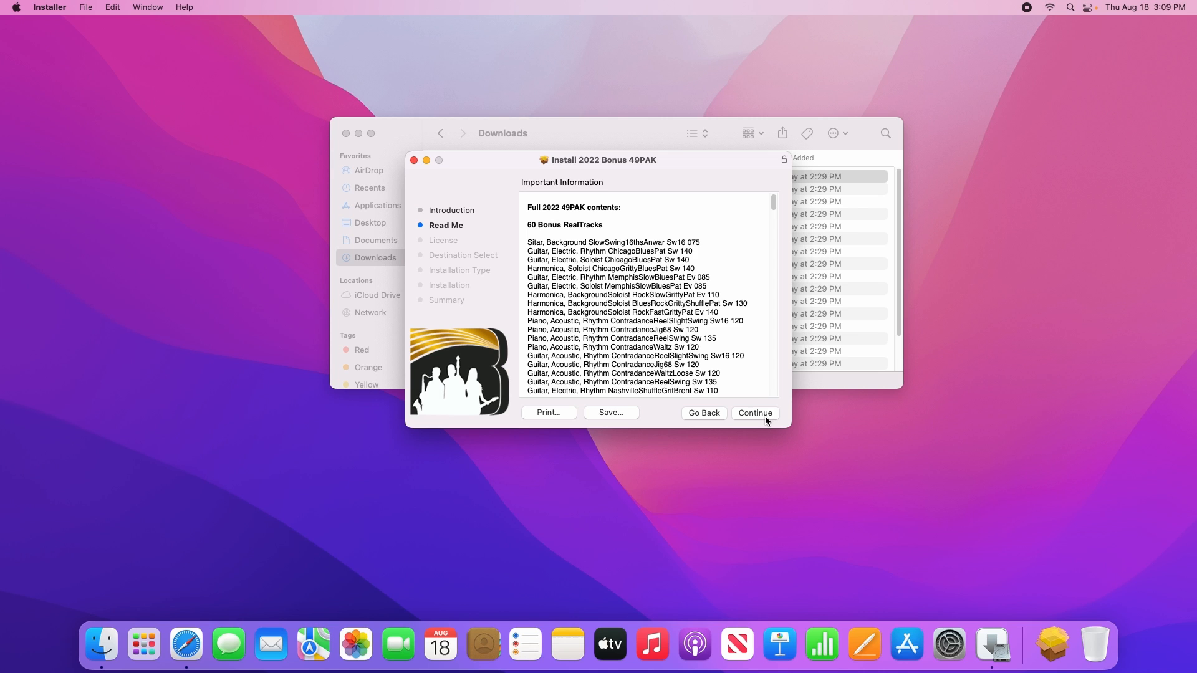
Continue past the 49PAK Read Me and run its standard installation
left_click(755, 413)
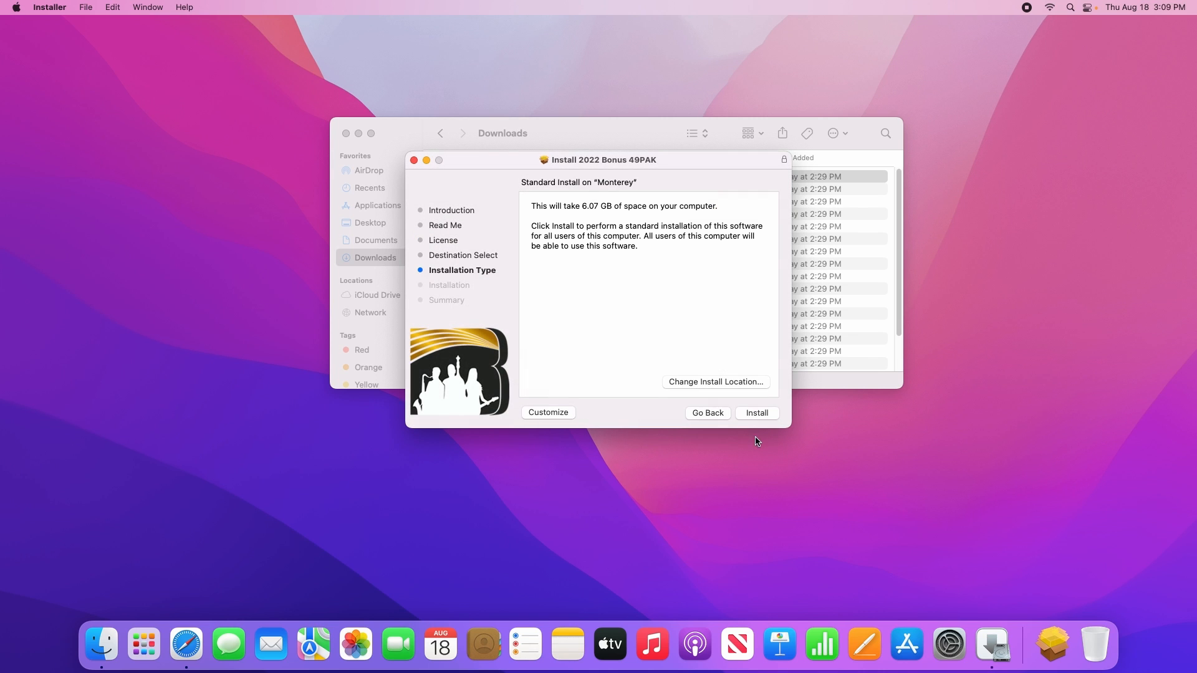
left_click(757, 413)
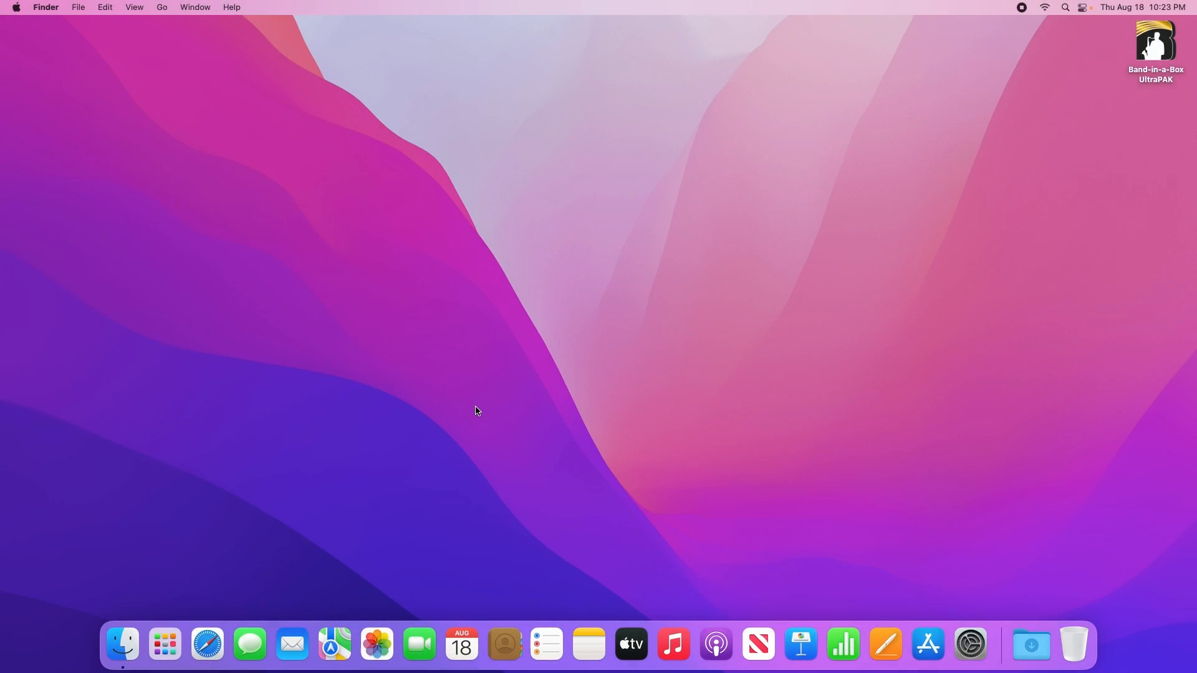
mouse_move(469, 434)
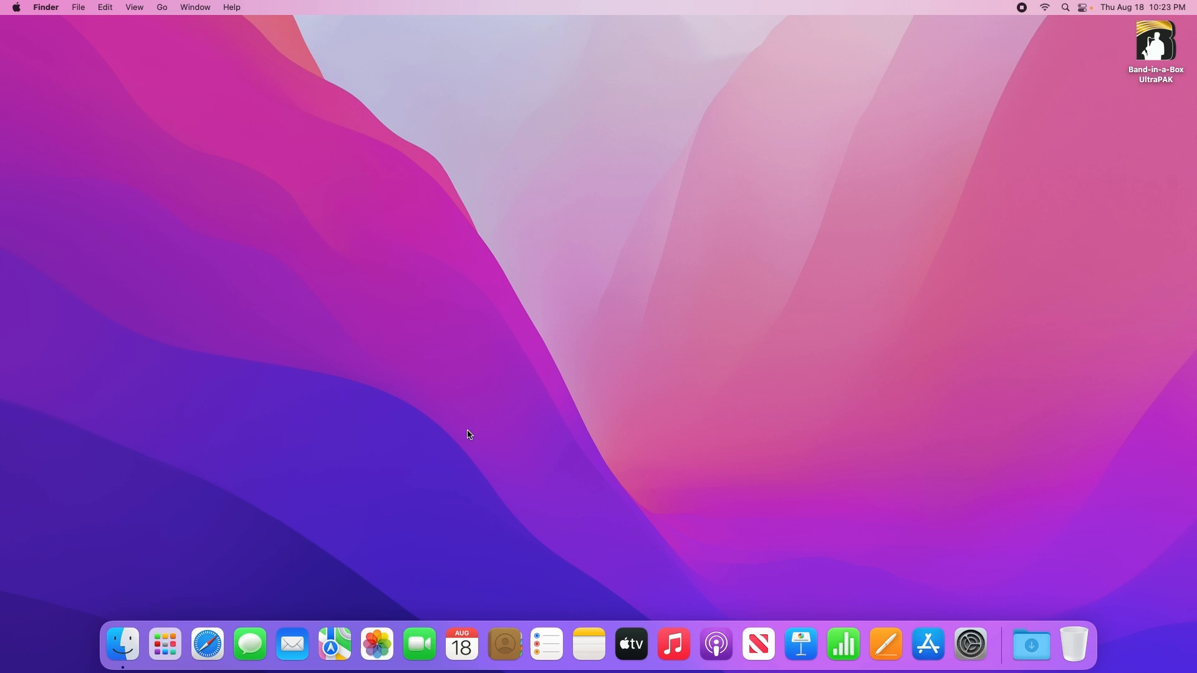
mouse_move(122, 646)
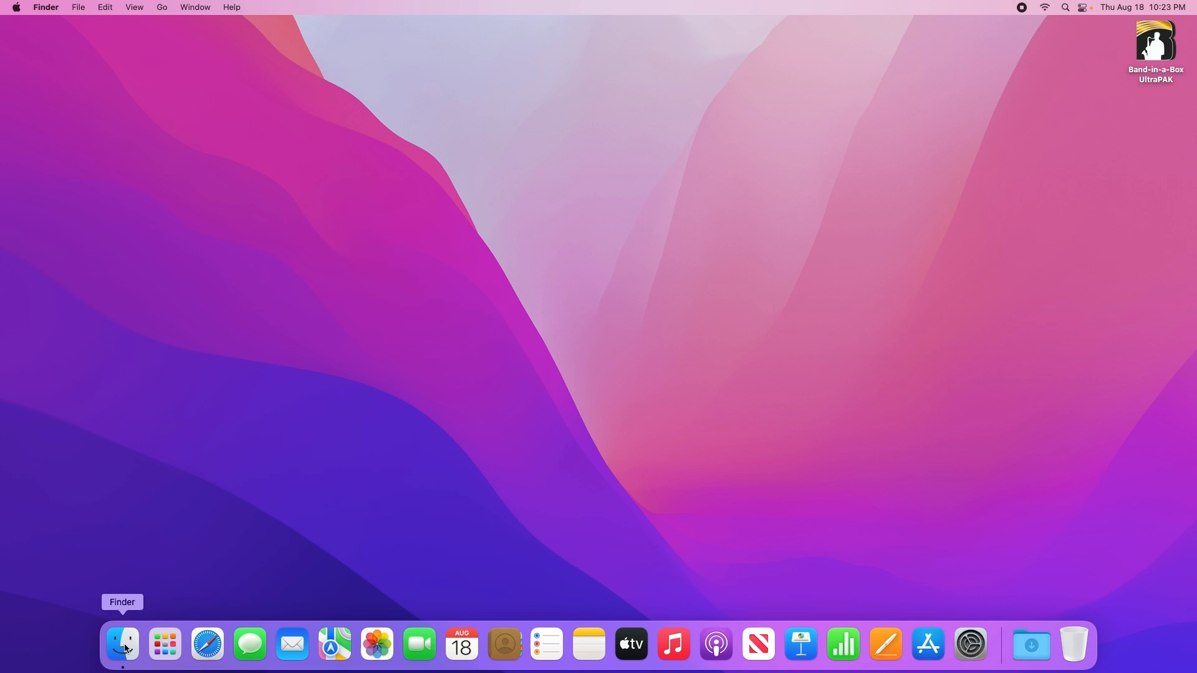
Launch the Band-in-a-Box app from the Band-in-a-Box folder in Applications
left_click(122, 644)
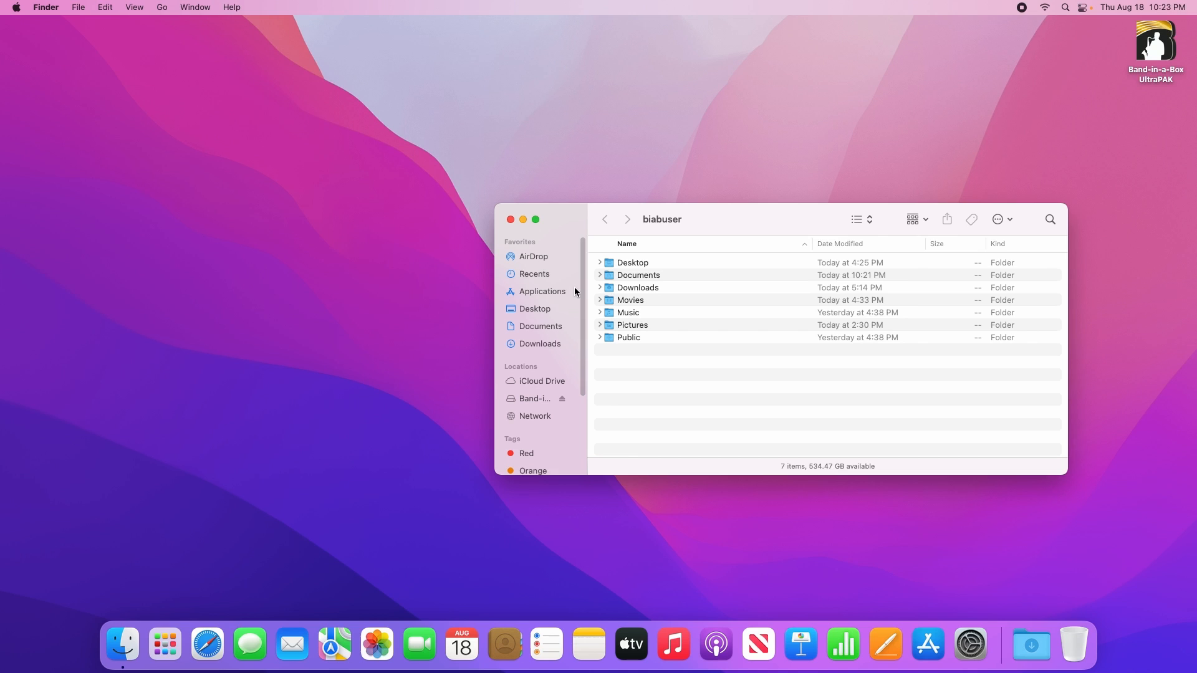
left_click(542, 292)
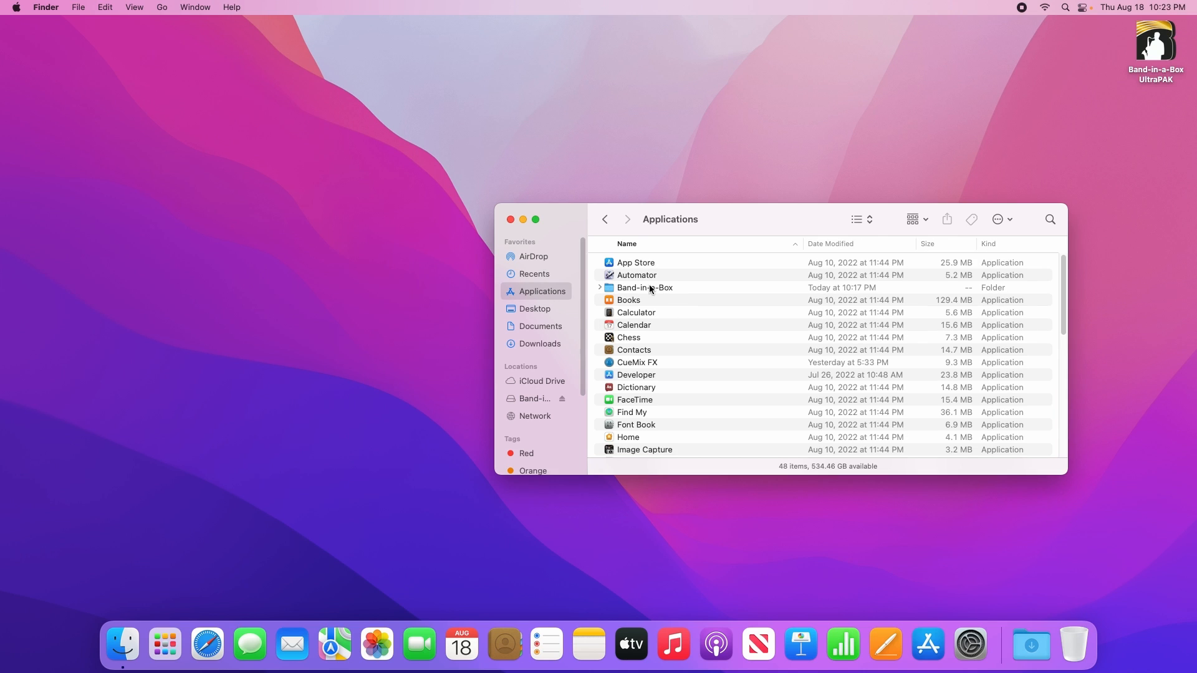
double_click(645, 287)
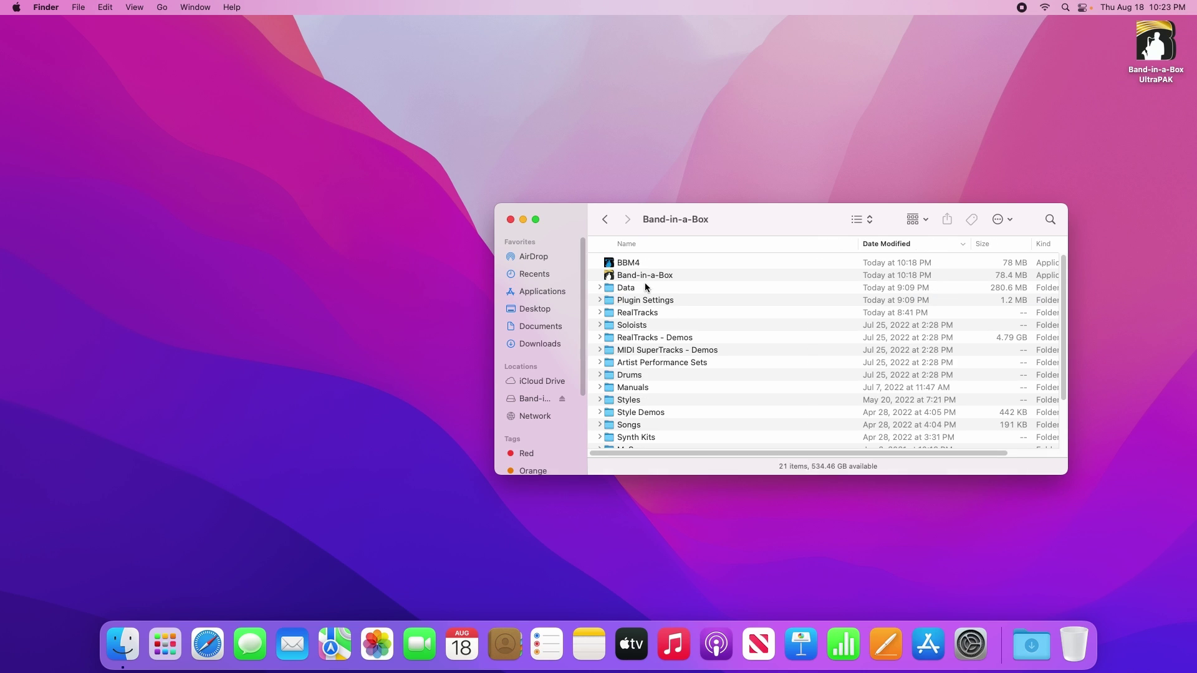
left_click(644, 275)
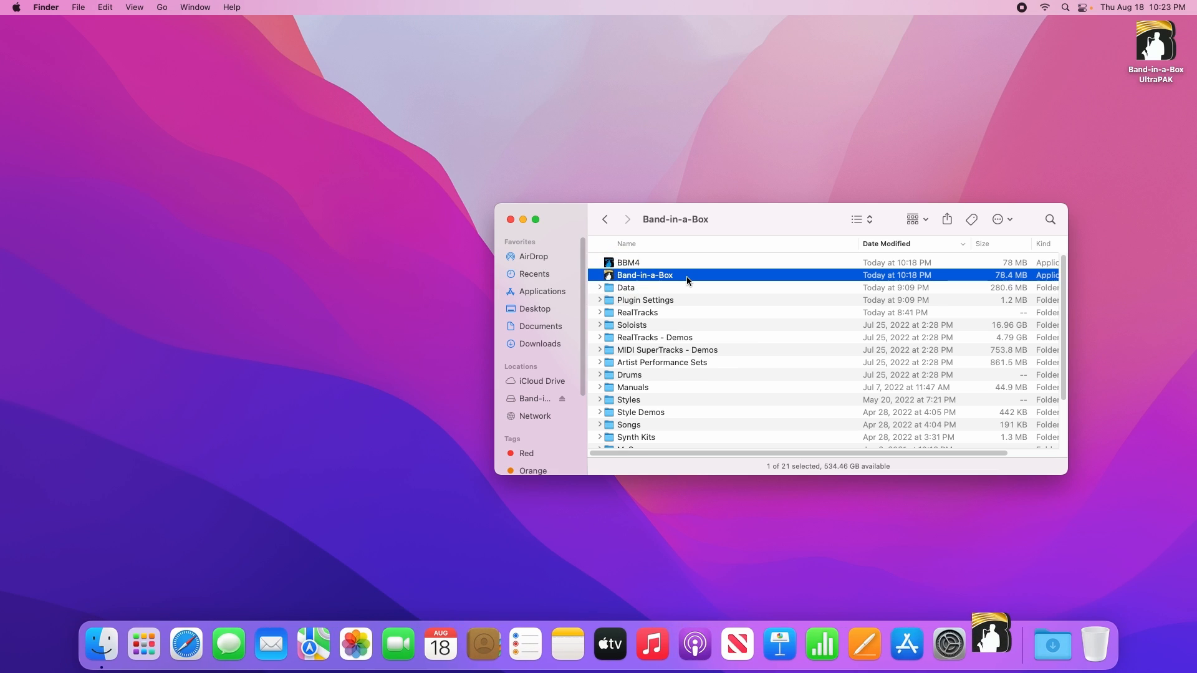
double_click(644, 274)
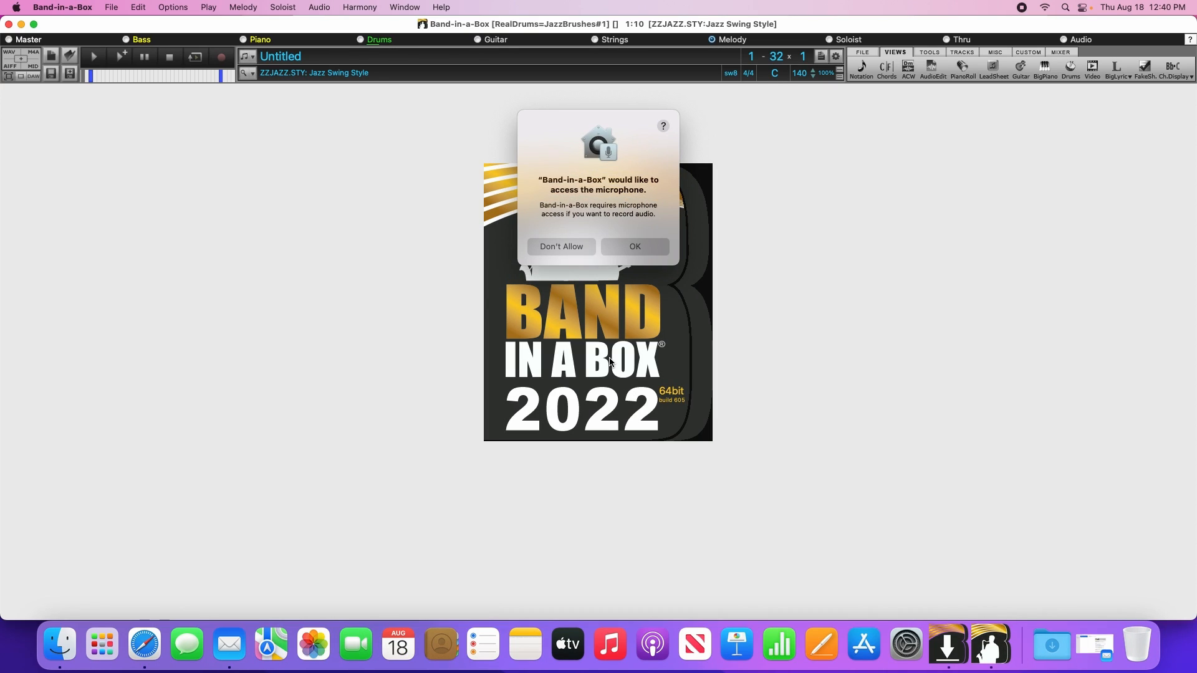
mouse_move(656, 254)
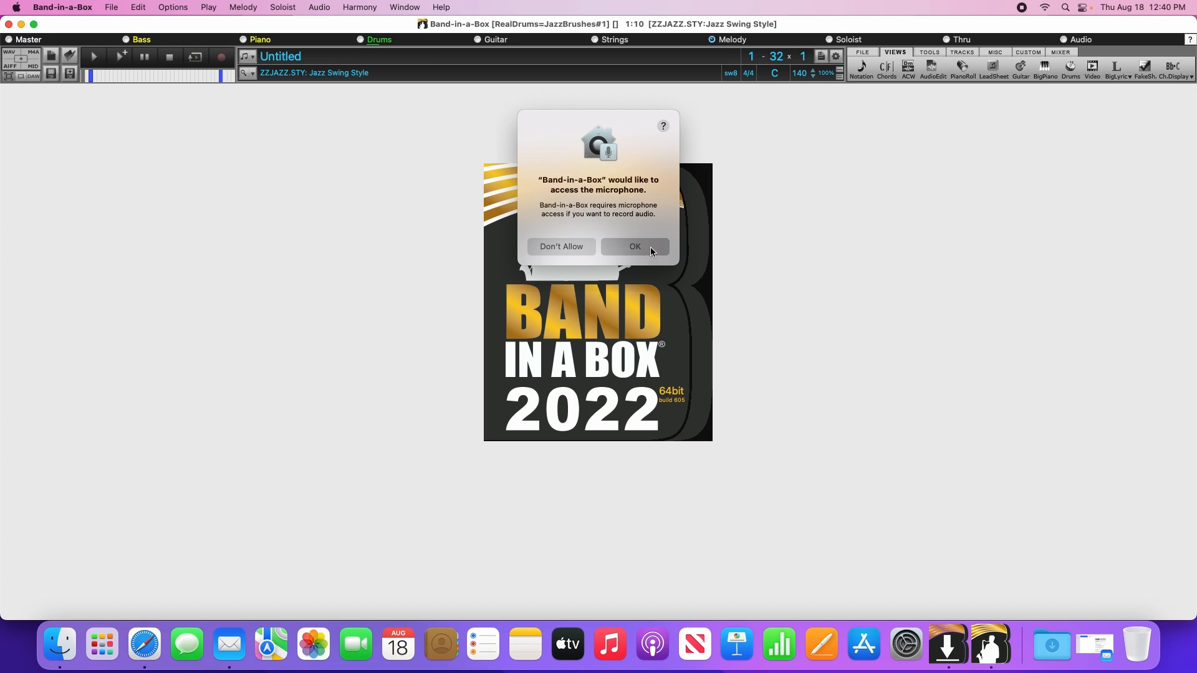
Grant Band-in-a-Box microphone access in the macOS prompt
left_click(635, 246)
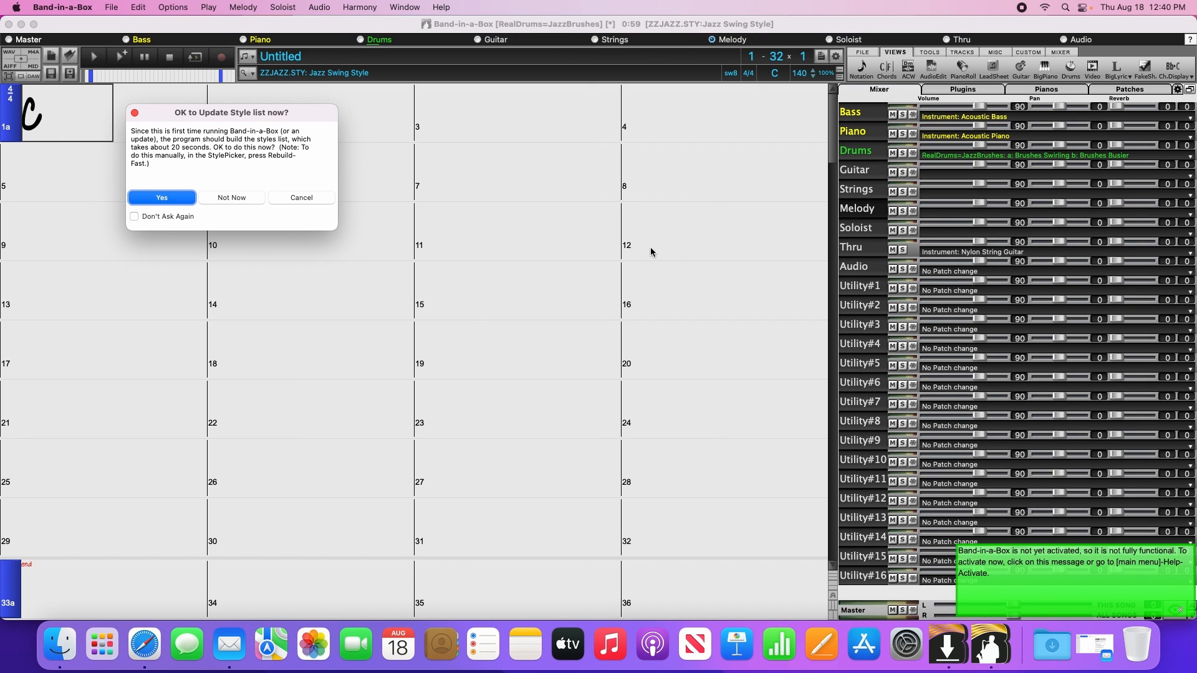
mouse_move(299, 142)
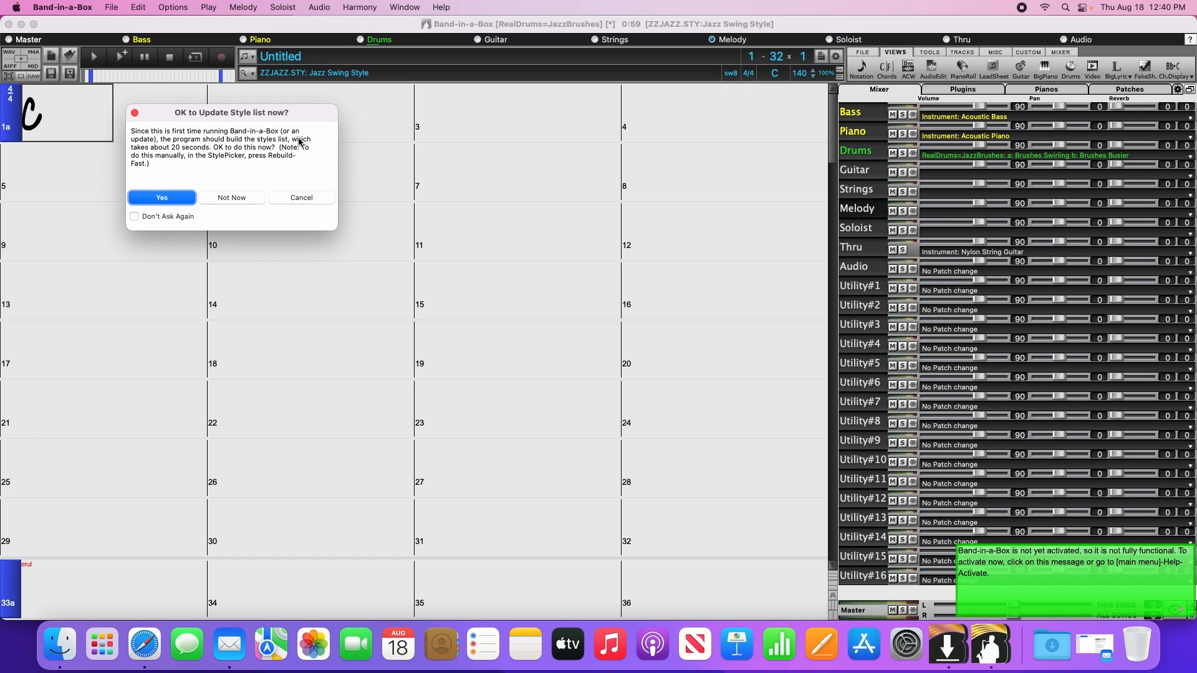
mouse_move(1069, 566)
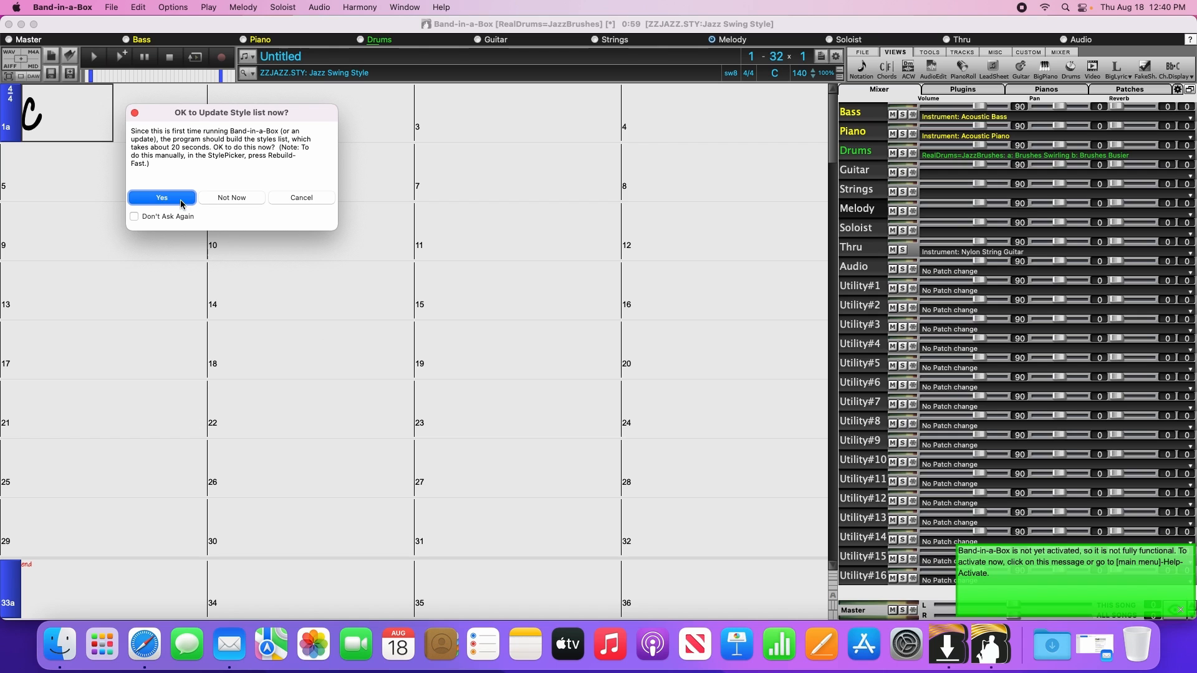
Confirm the style list update and close the StylePicker once 7052 styles are rebuilt
left_click(162, 197)
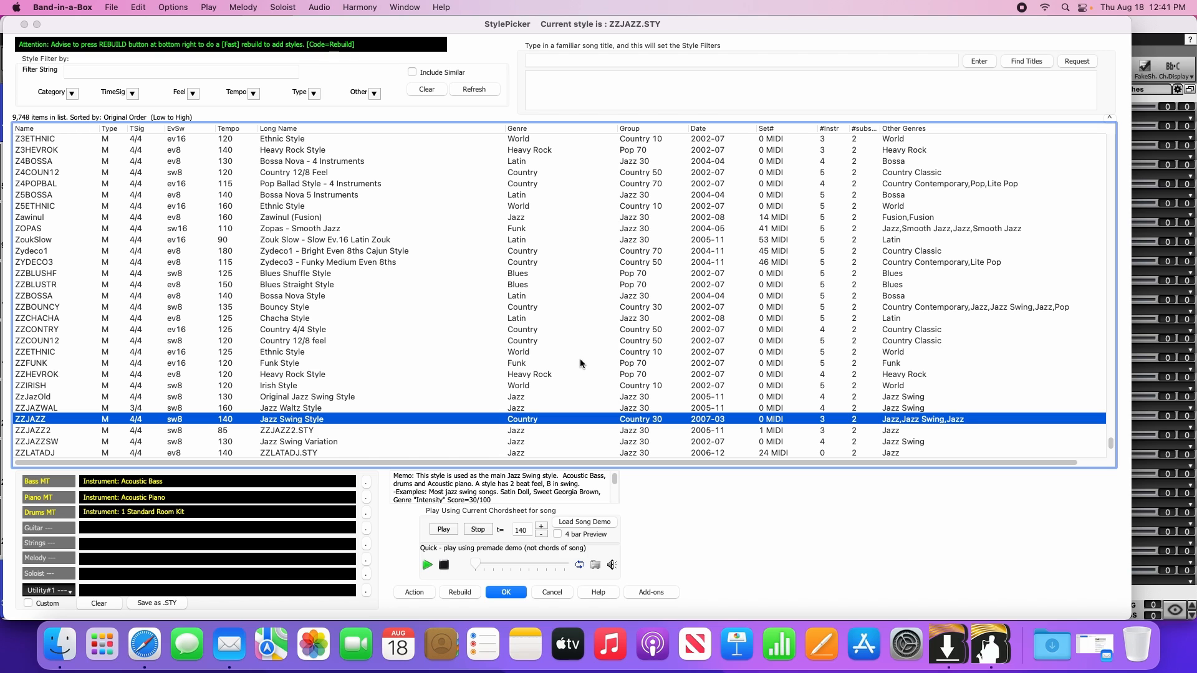
left_click(459, 593)
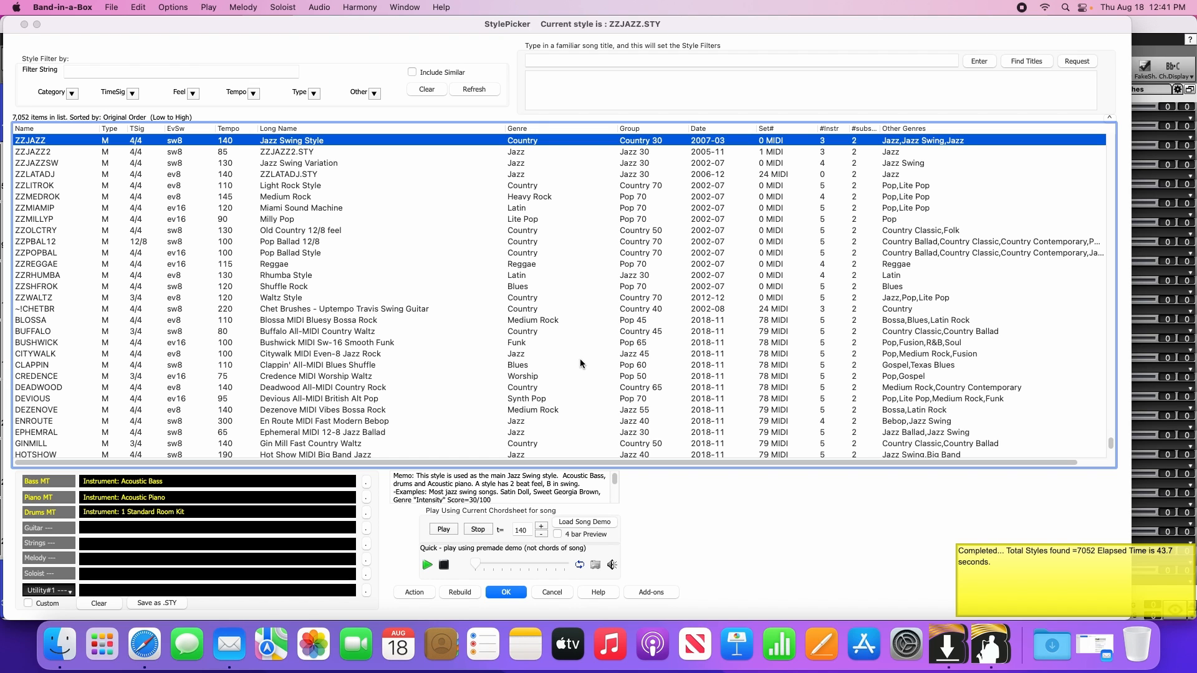
left_click(506, 591)
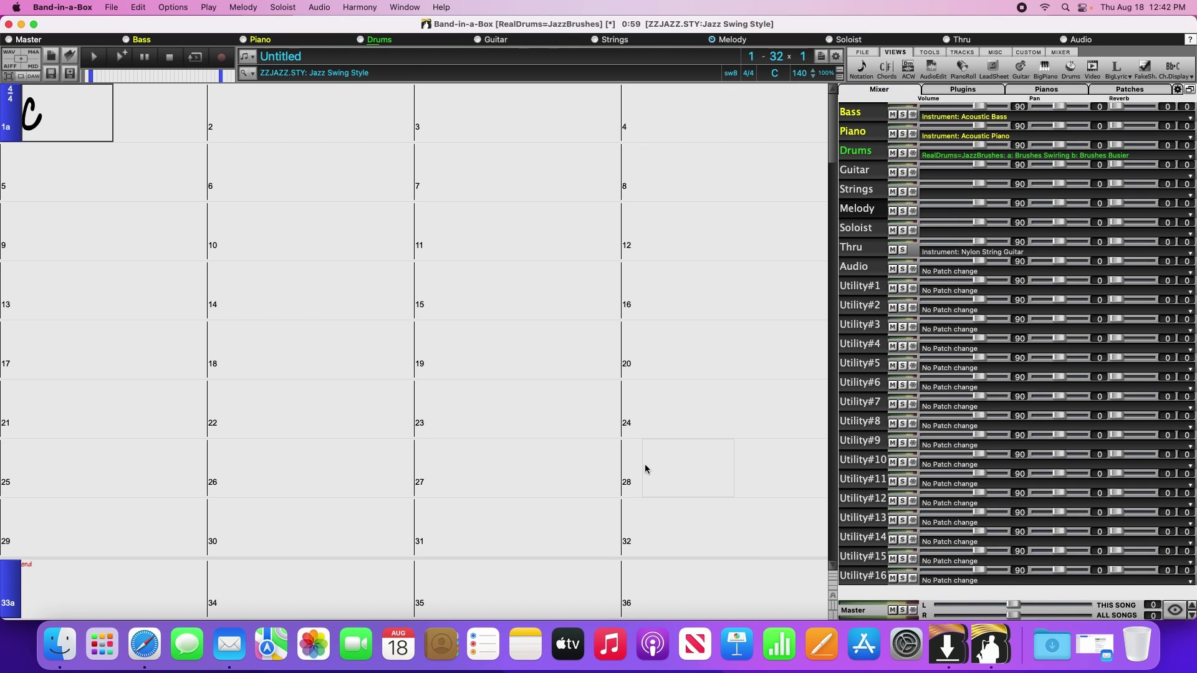
mouse_move(664, 472)
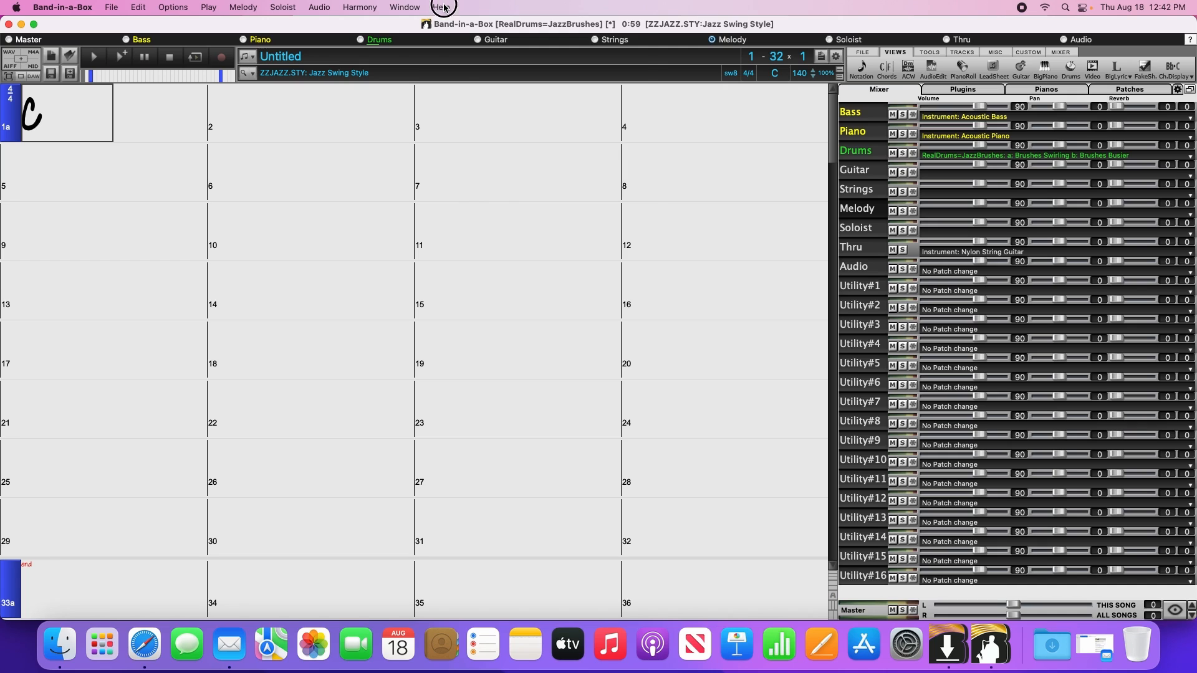
Start Activate Band-in-a-Box from the Help menu and choose Activate Online
left_click(440, 7)
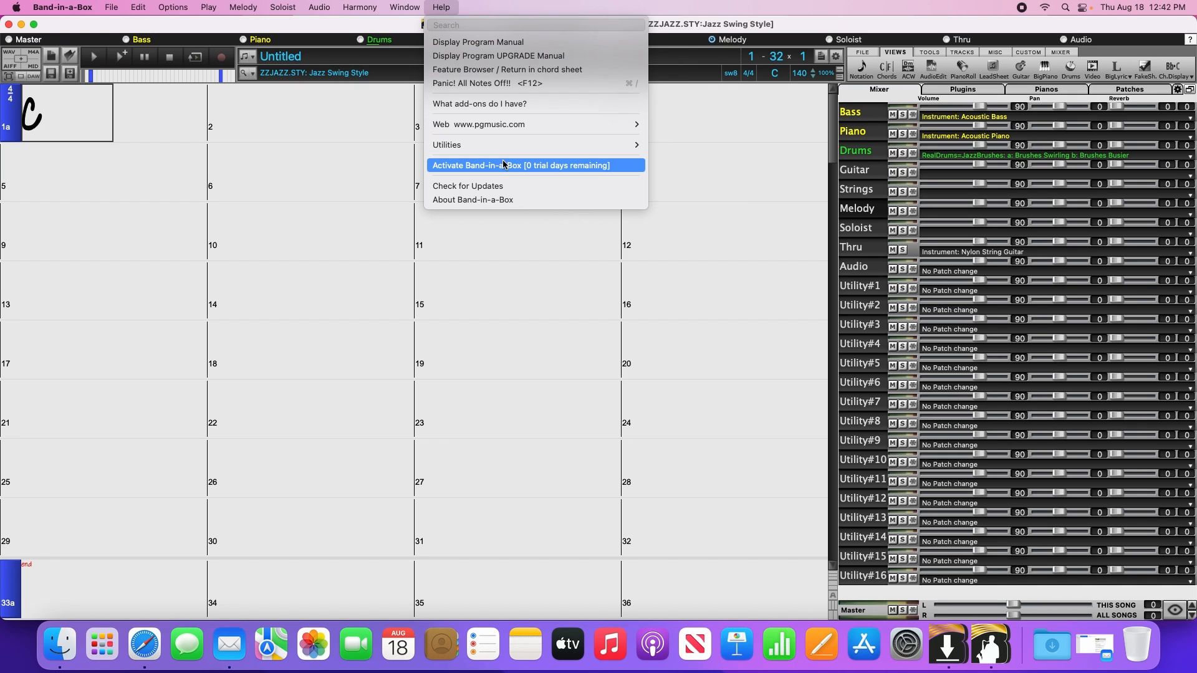
left_click(535, 165)
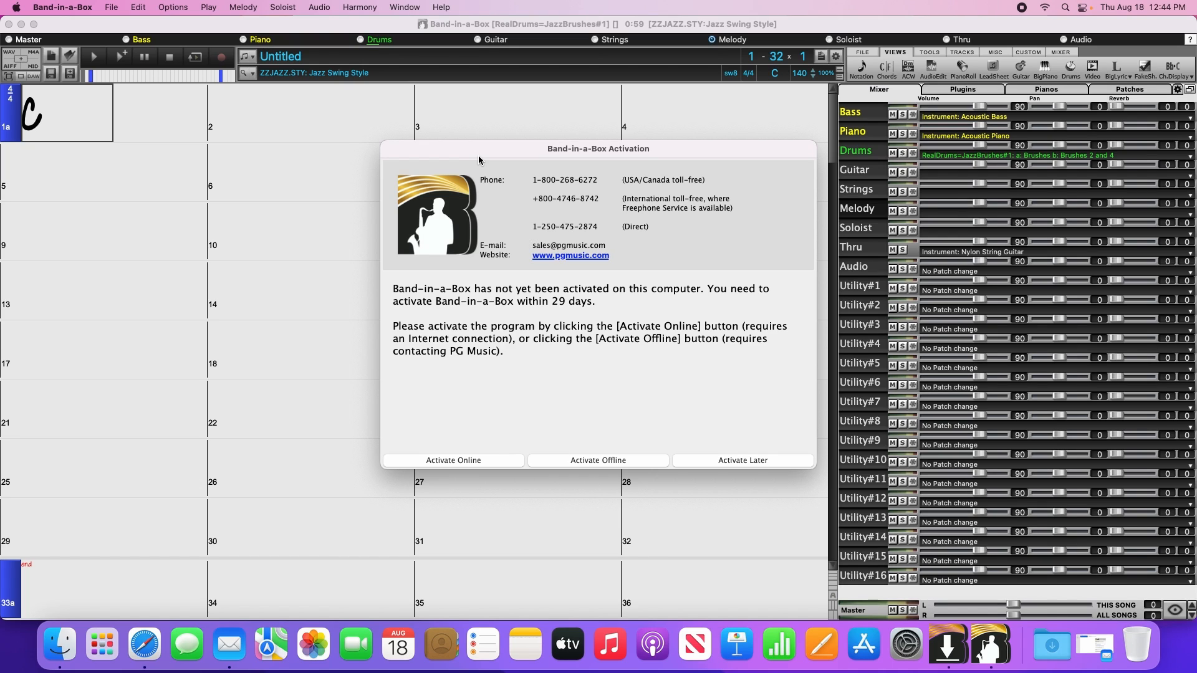
mouse_move(490, 430)
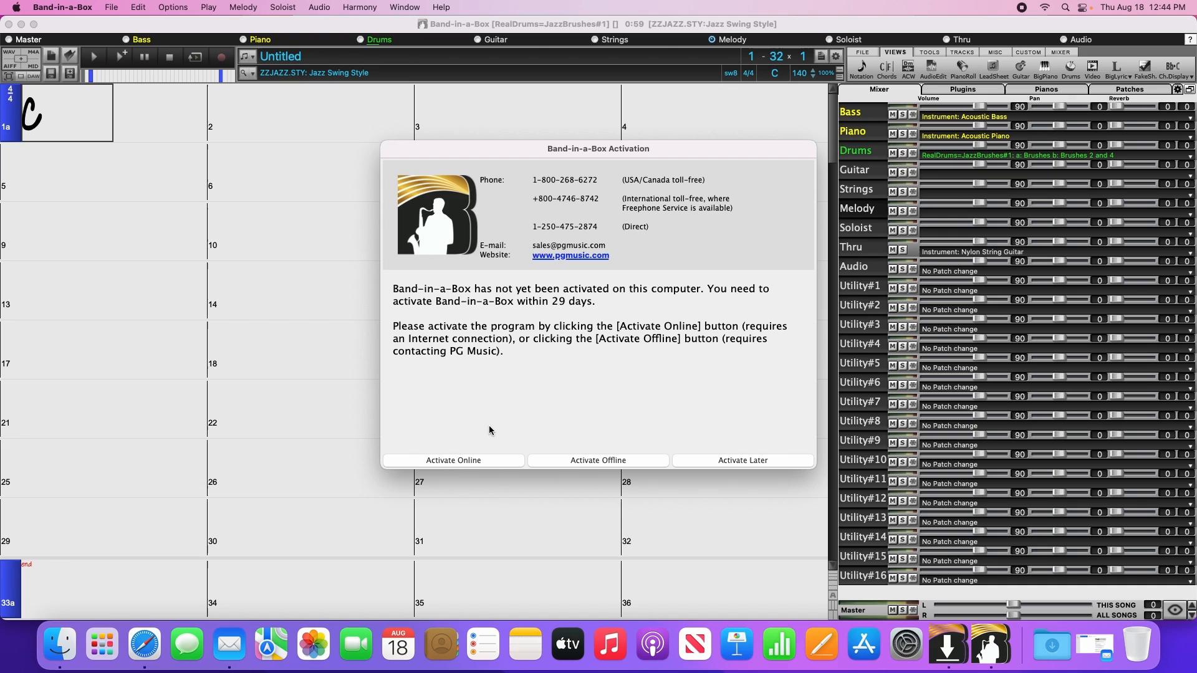
mouse_move(492, 438)
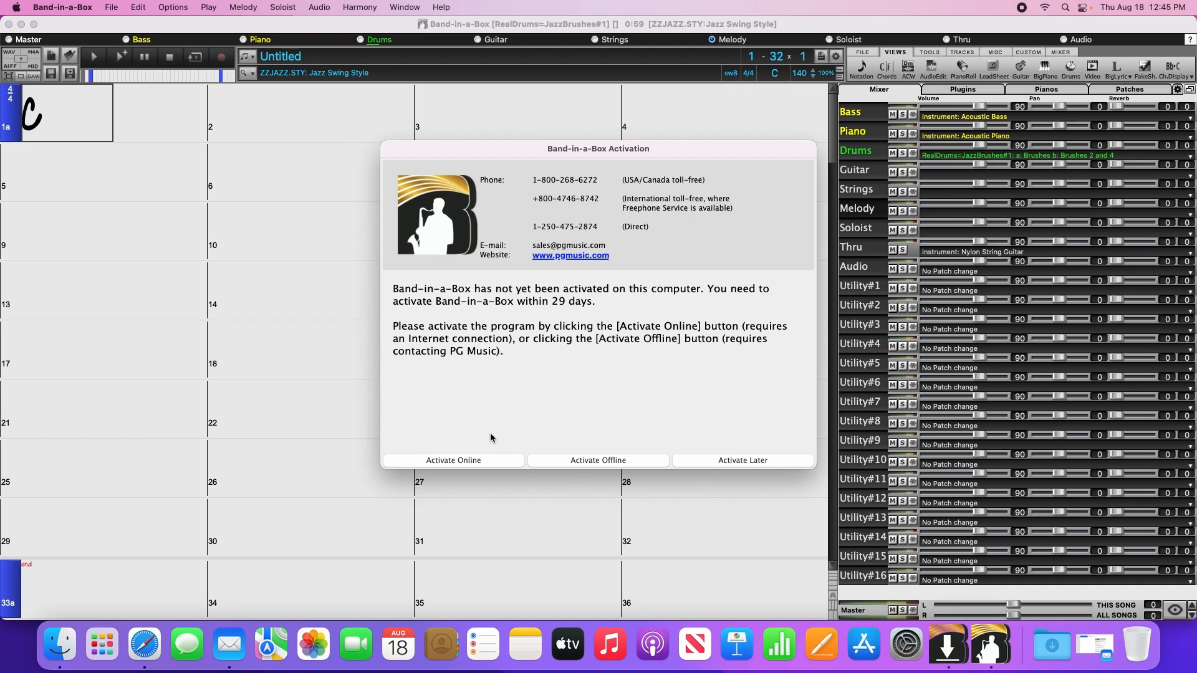
mouse_move(494, 463)
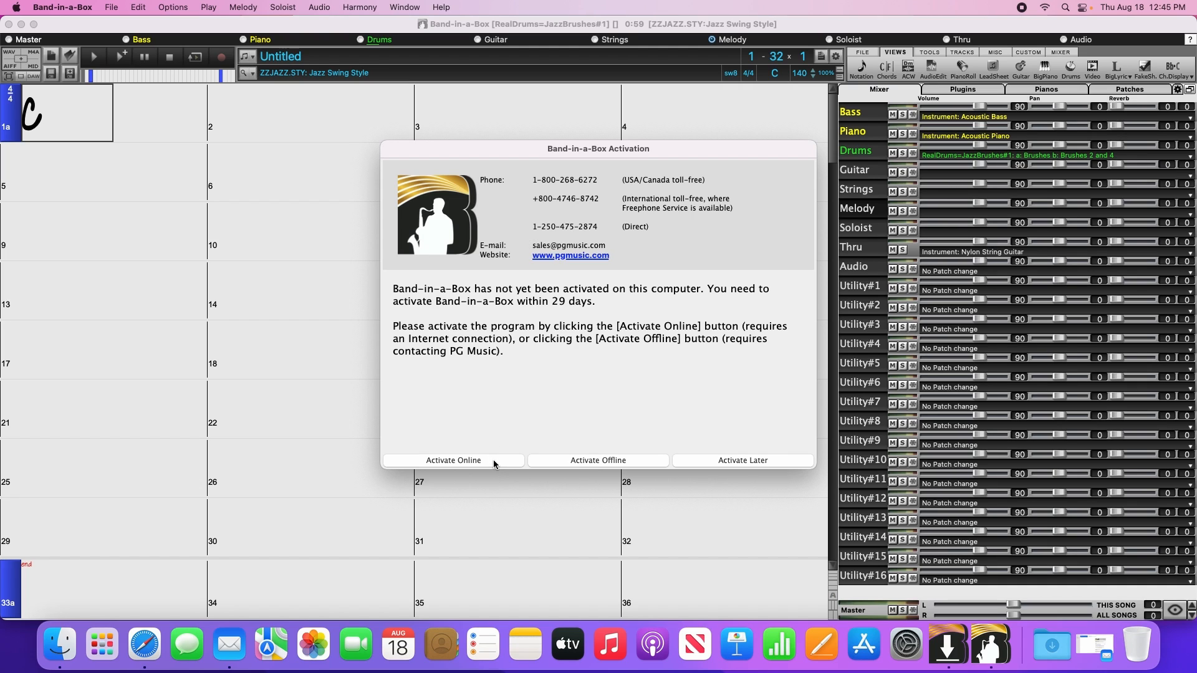
left_click(453, 460)
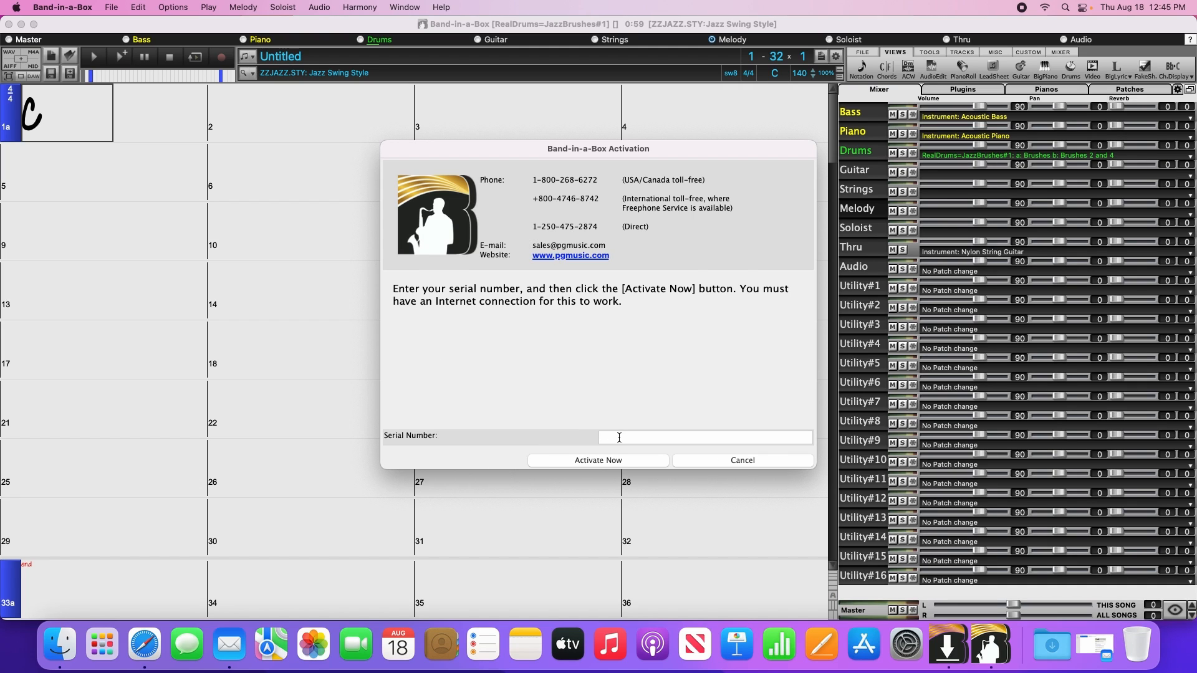
mouse_move(144, 644)
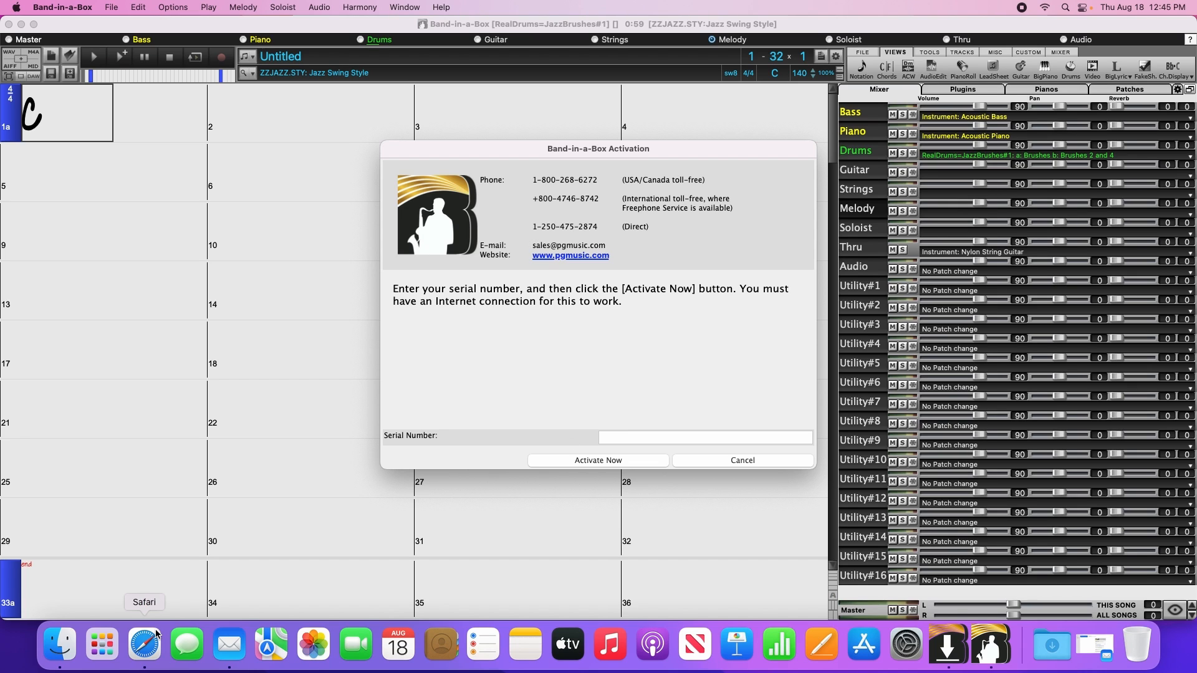
Copy the serial from the Safari order page, paste it into the Serial Number field and activate successfully
left_click(143, 646)
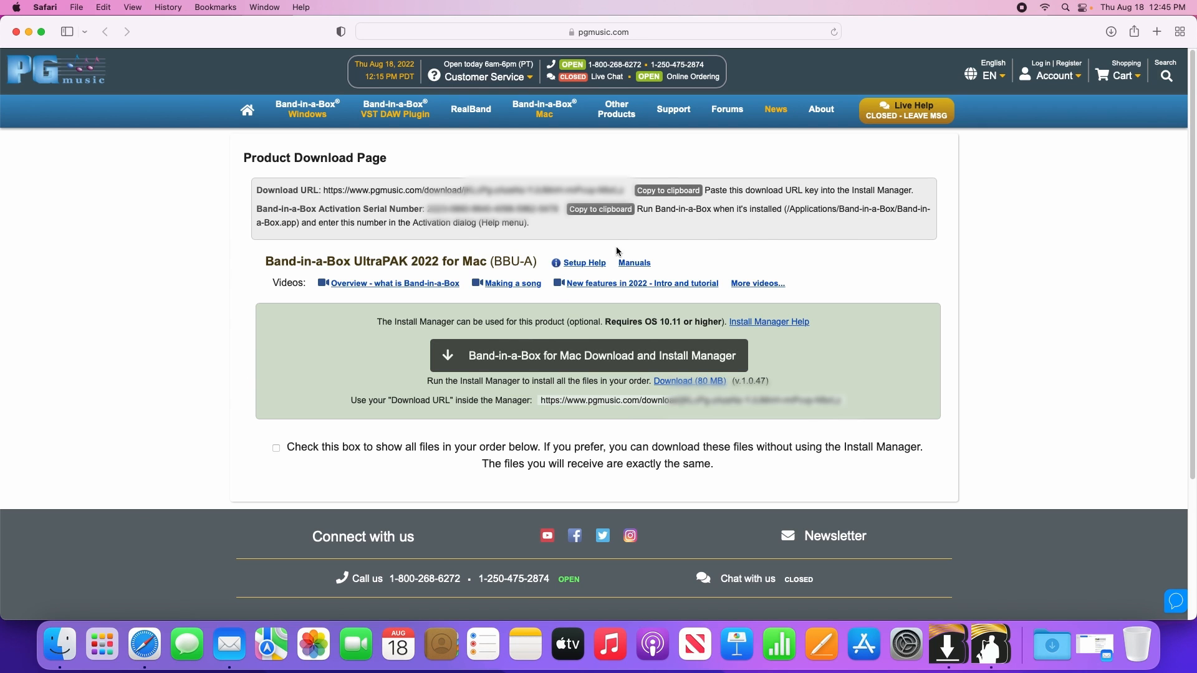
left_click(600, 210)
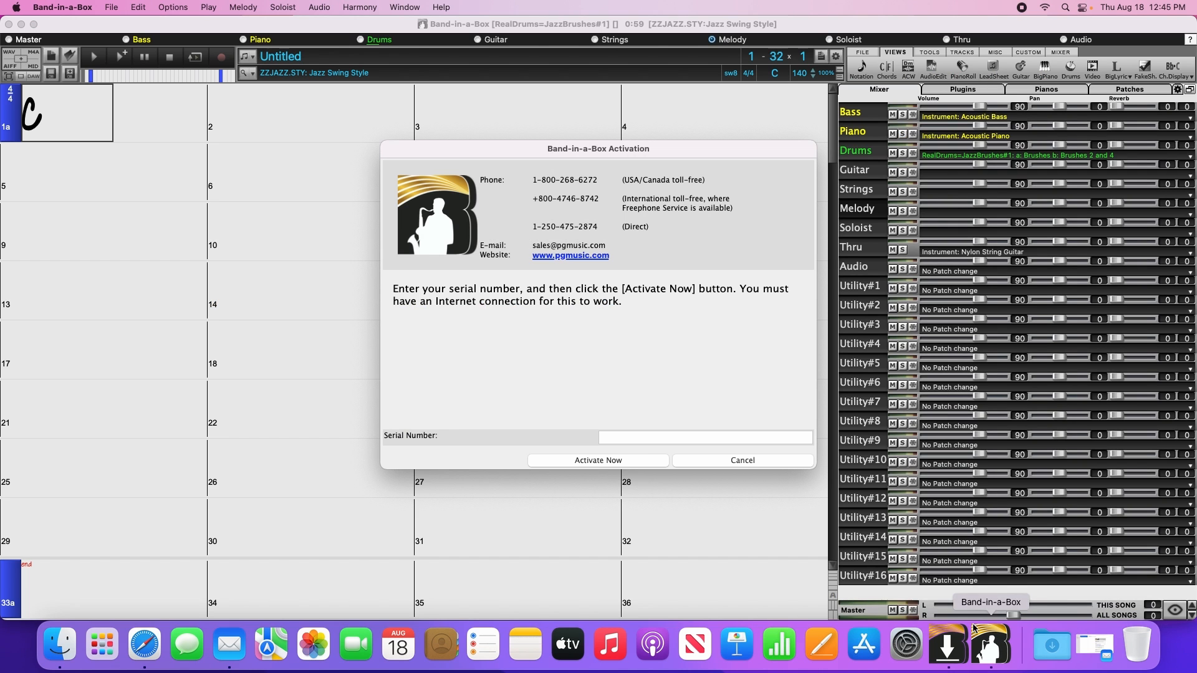
right_click(705, 438)
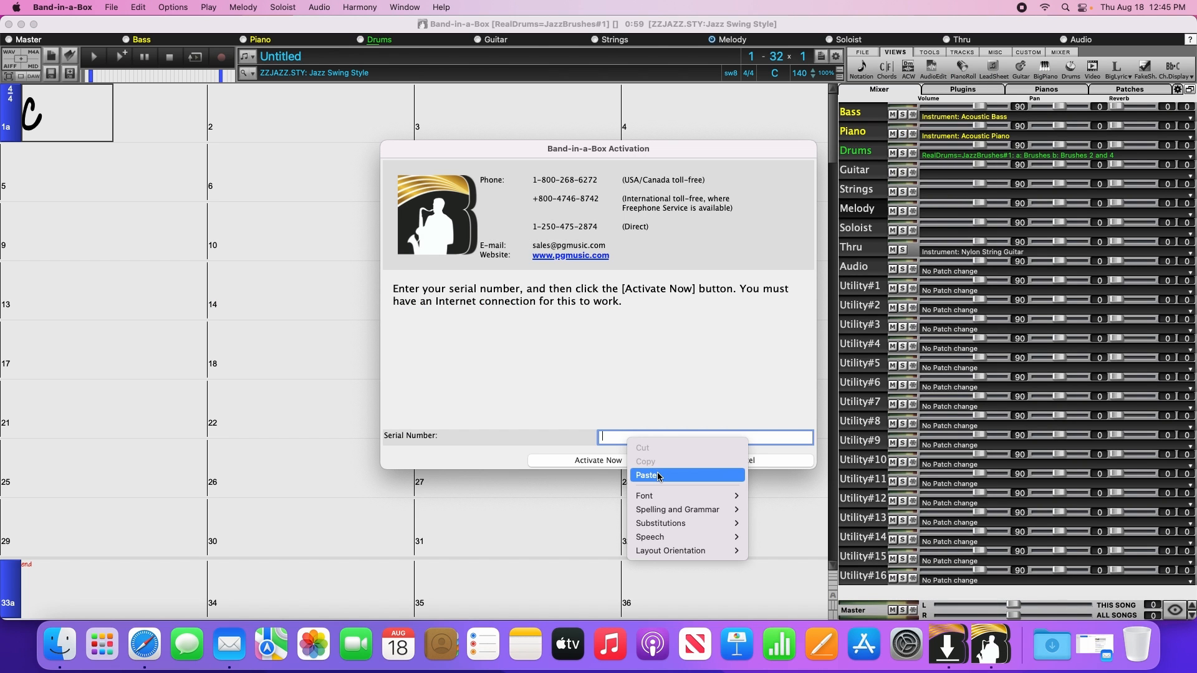
left_click(648, 475)
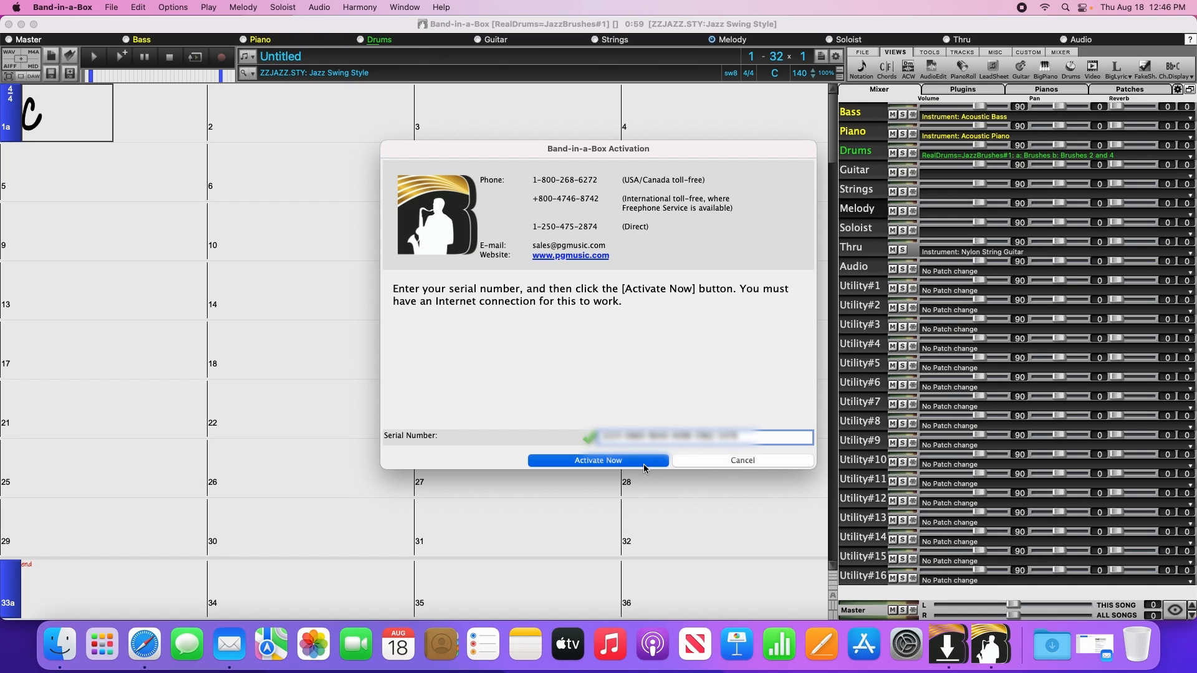
left_click(598, 460)
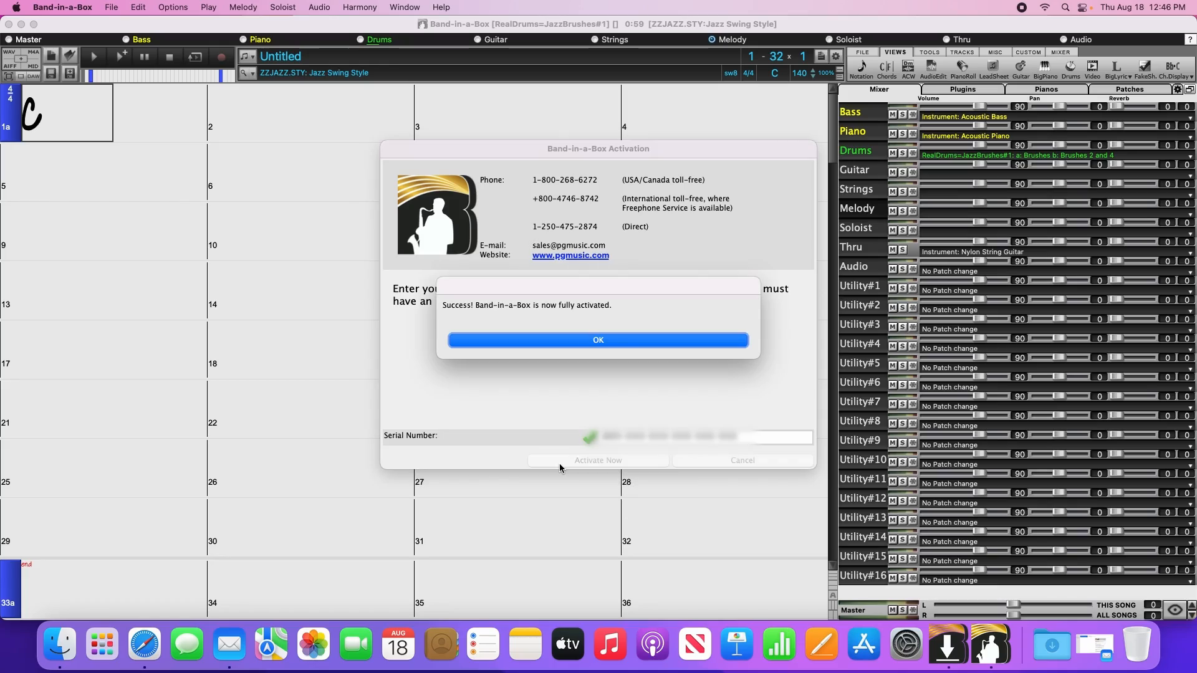
left_click(599, 339)
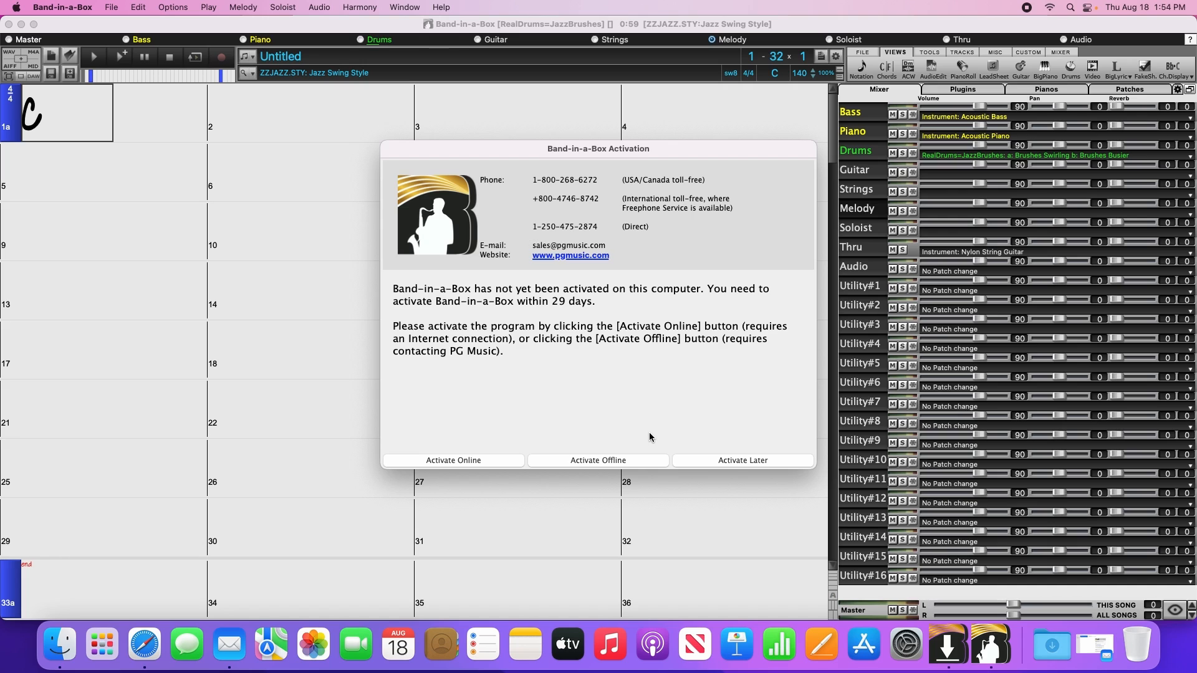
mouse_move(642, 454)
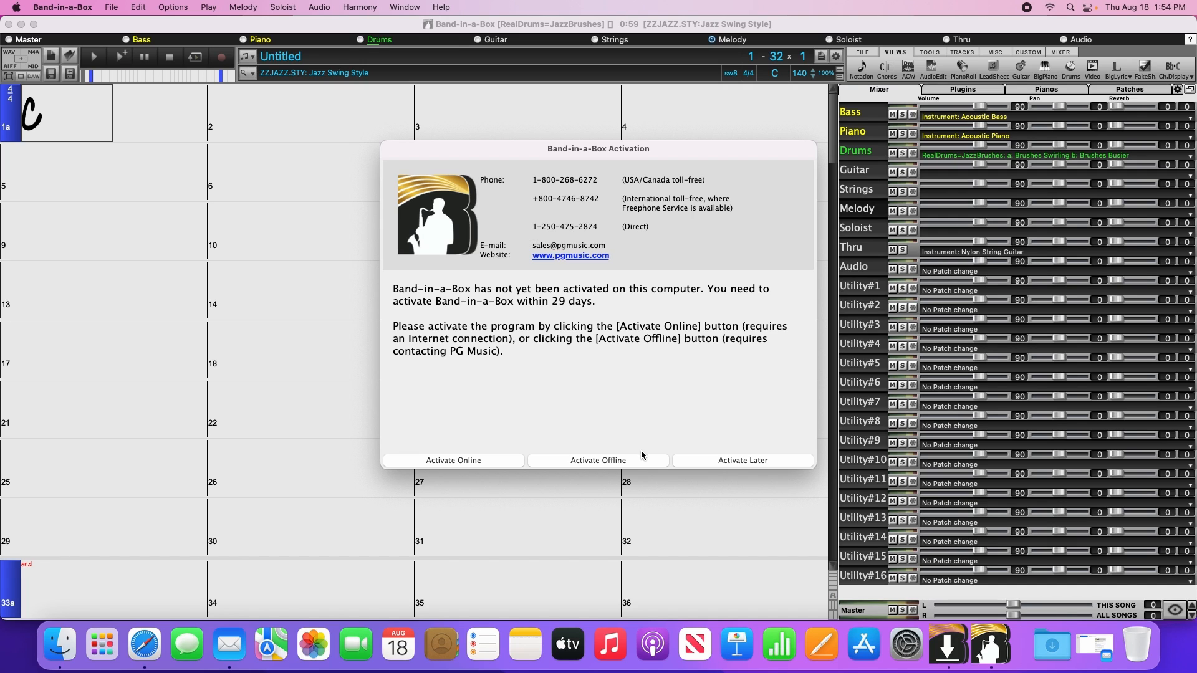
View the Activate Offline request page, then cancel the activation dialog back to the empty song sheet
left_click(599, 460)
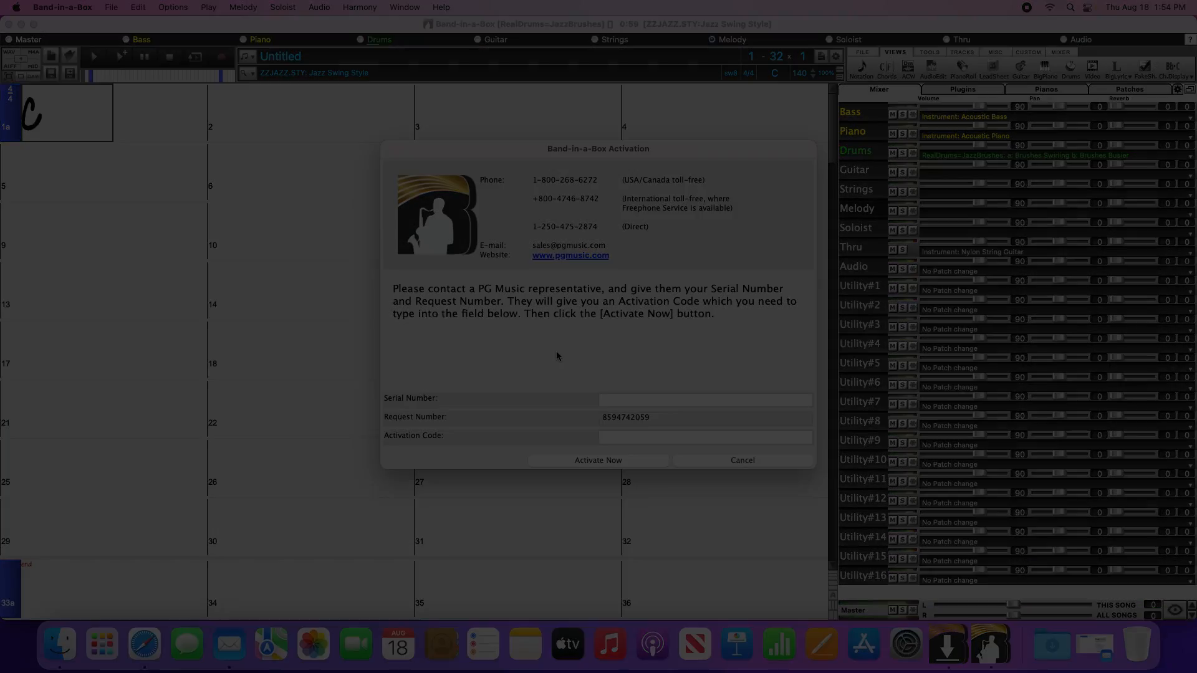
left_click(742, 461)
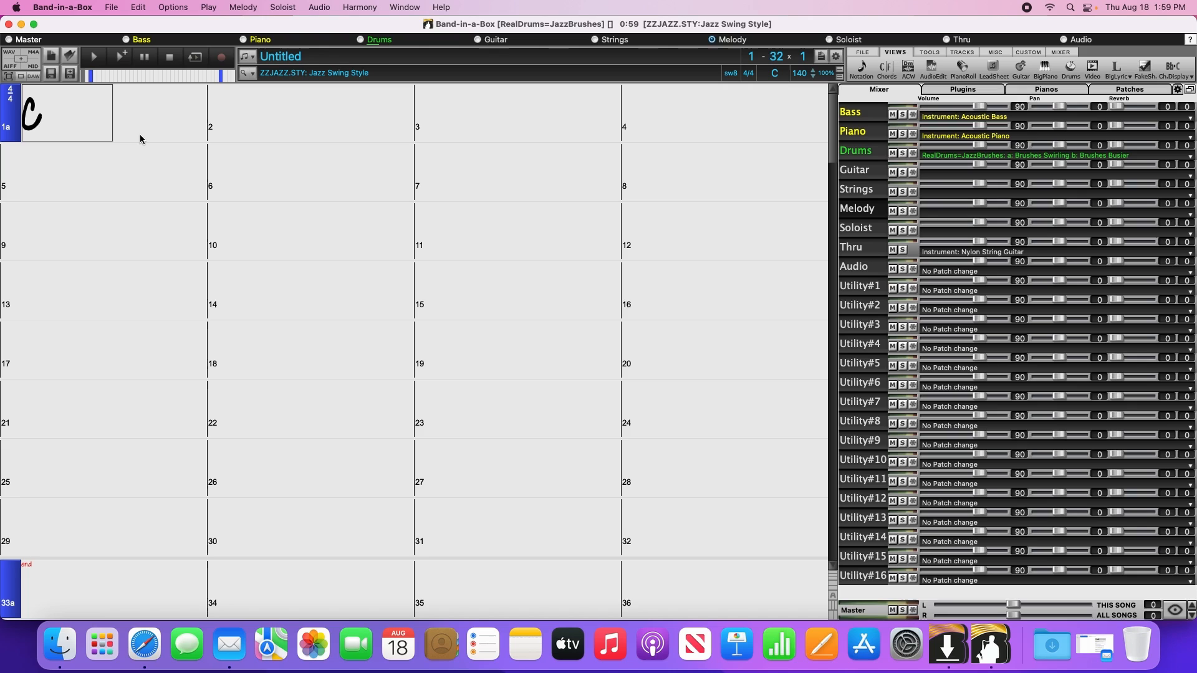